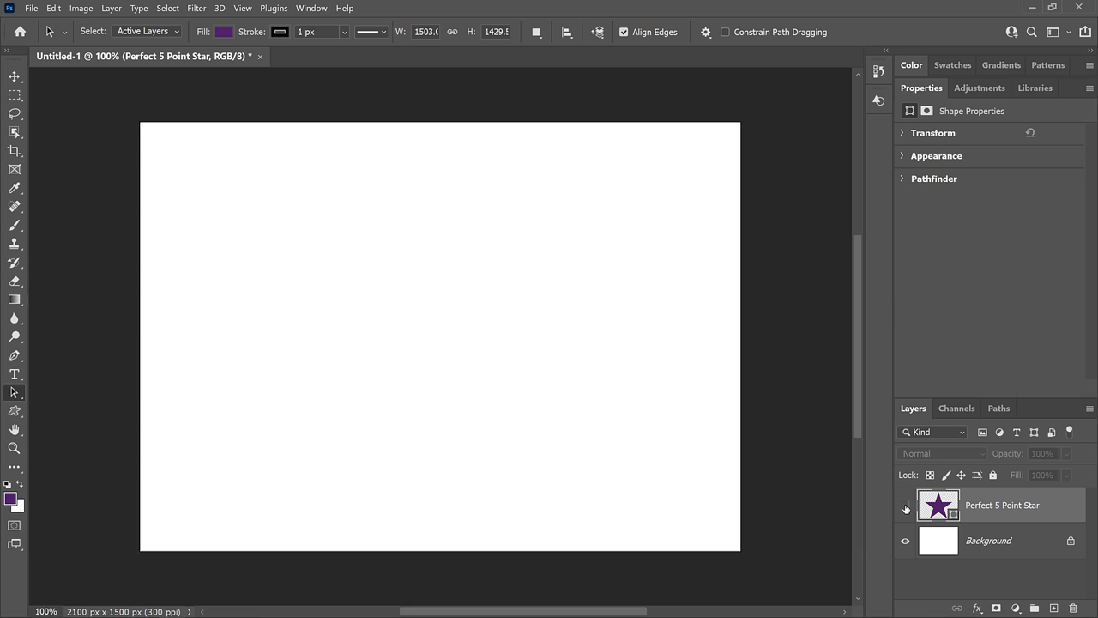
- Close the finished star document so no document remains open
{"action": "left_click", "coordinate": [906, 507]}
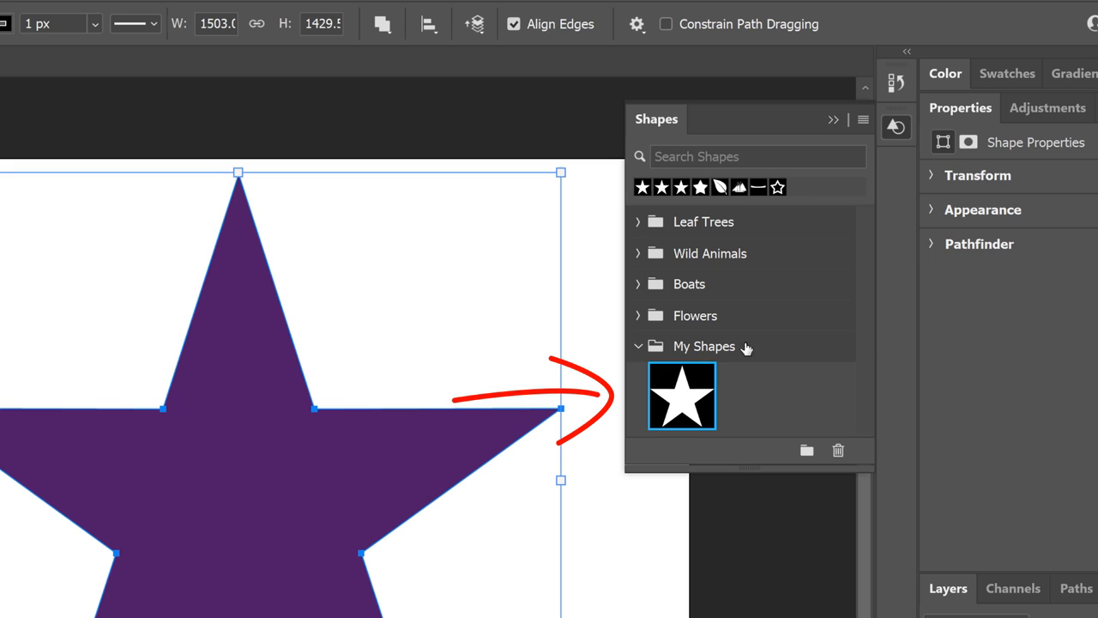
{"action": "mouse_move", "coordinate": [683, 398]}
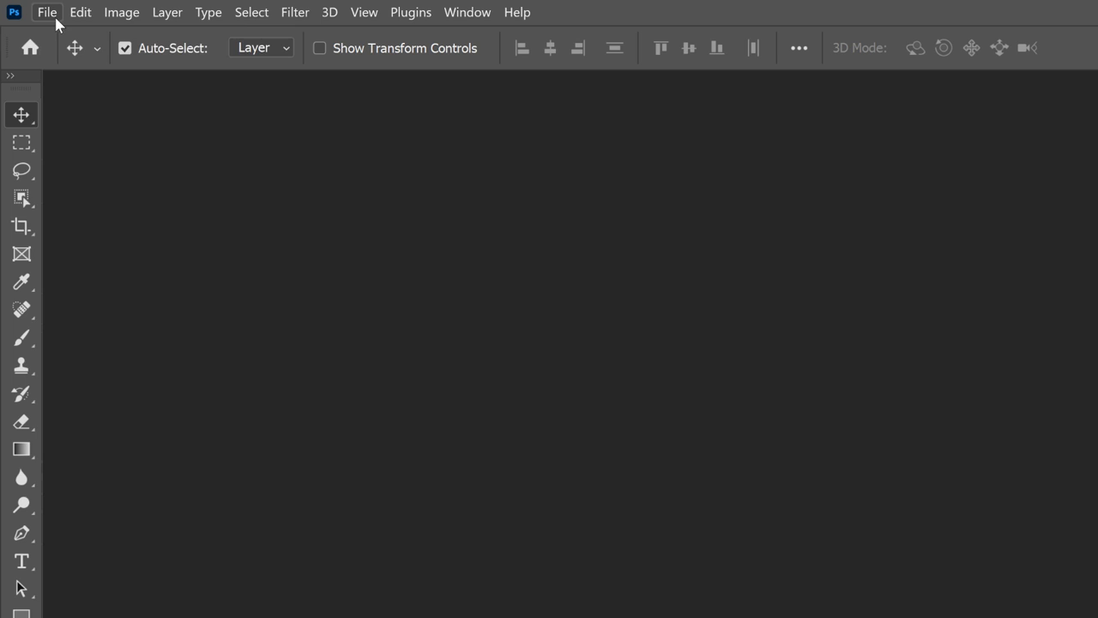
- Create a new white Default Photoshop Size document, 7 by 5 inches at 300 ppi
{"action": "left_click", "coordinate": [46, 12]}
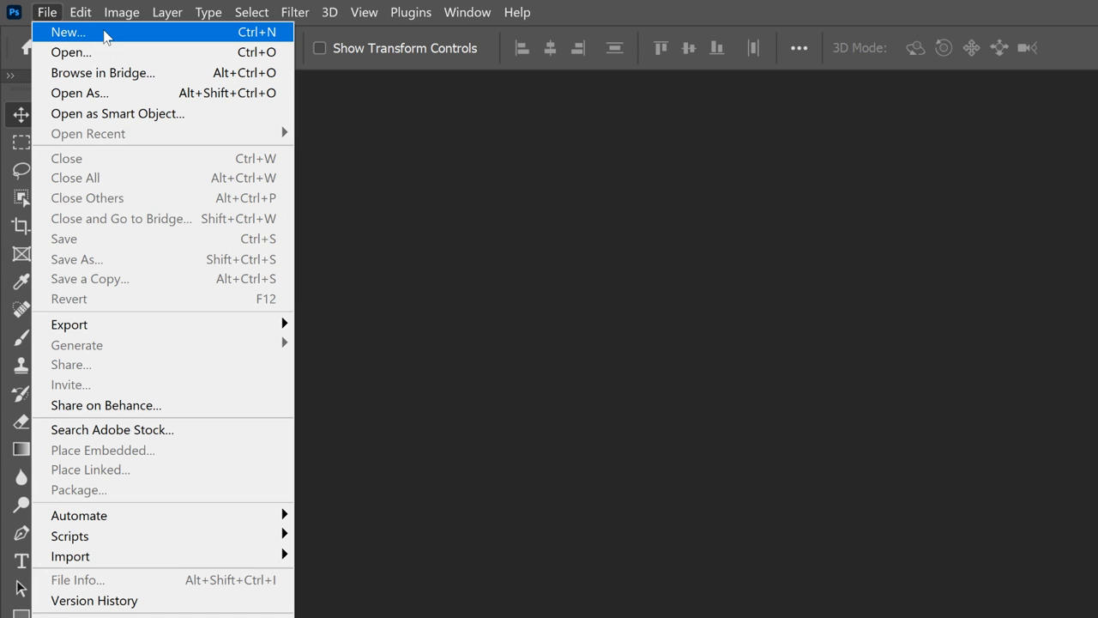
{"action": "left_click", "coordinate": [68, 31]}
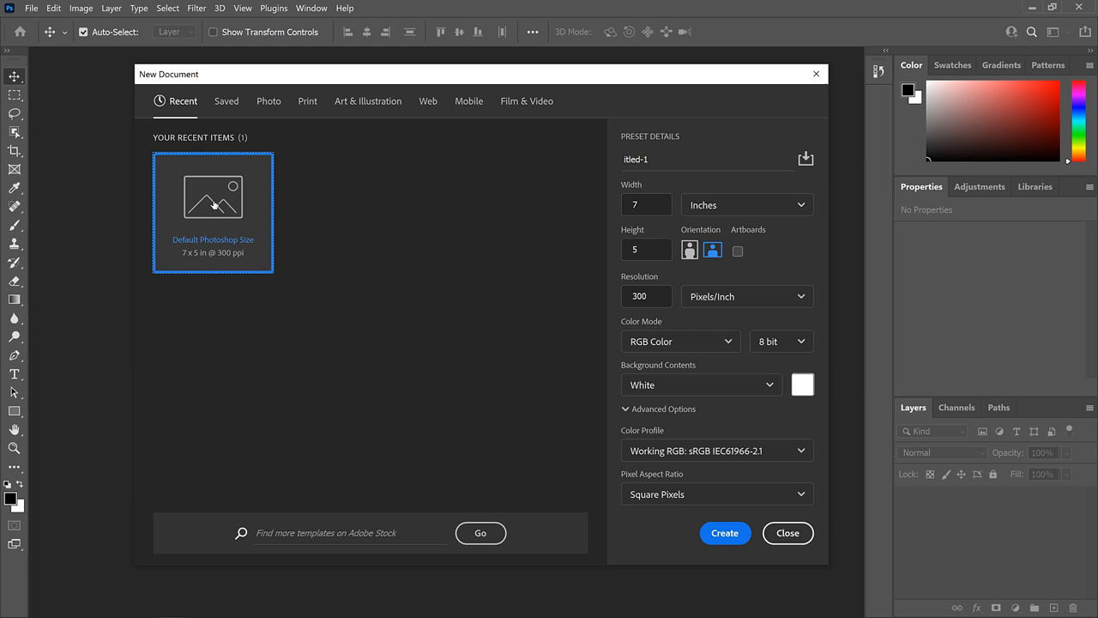
{"action": "left_click", "coordinate": [724, 531]}
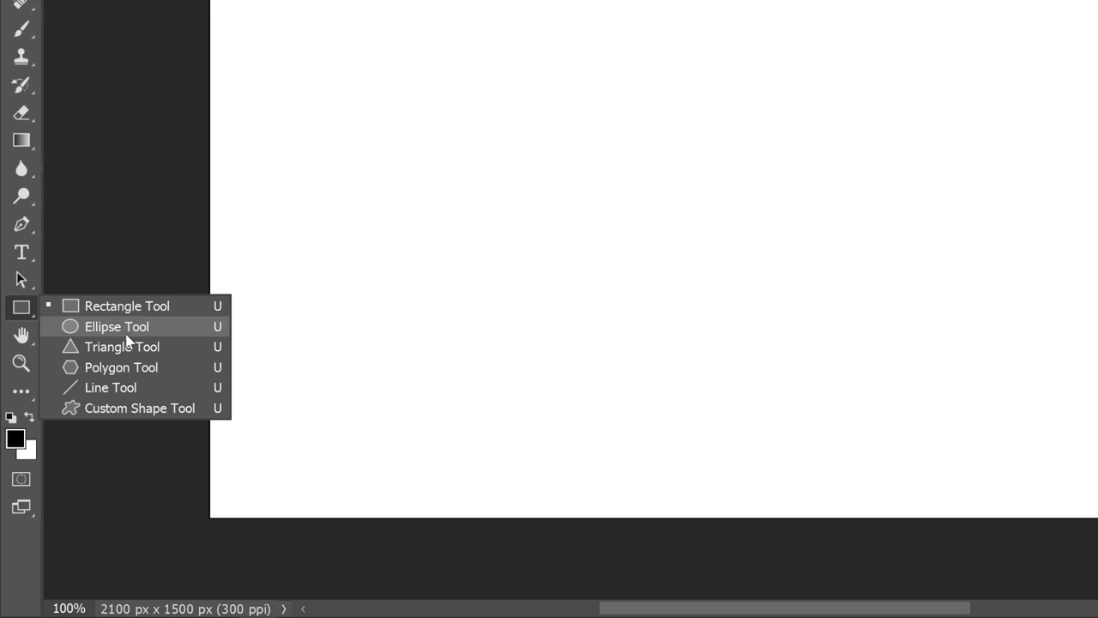
{"action": "mouse_move", "coordinate": [170, 373]}
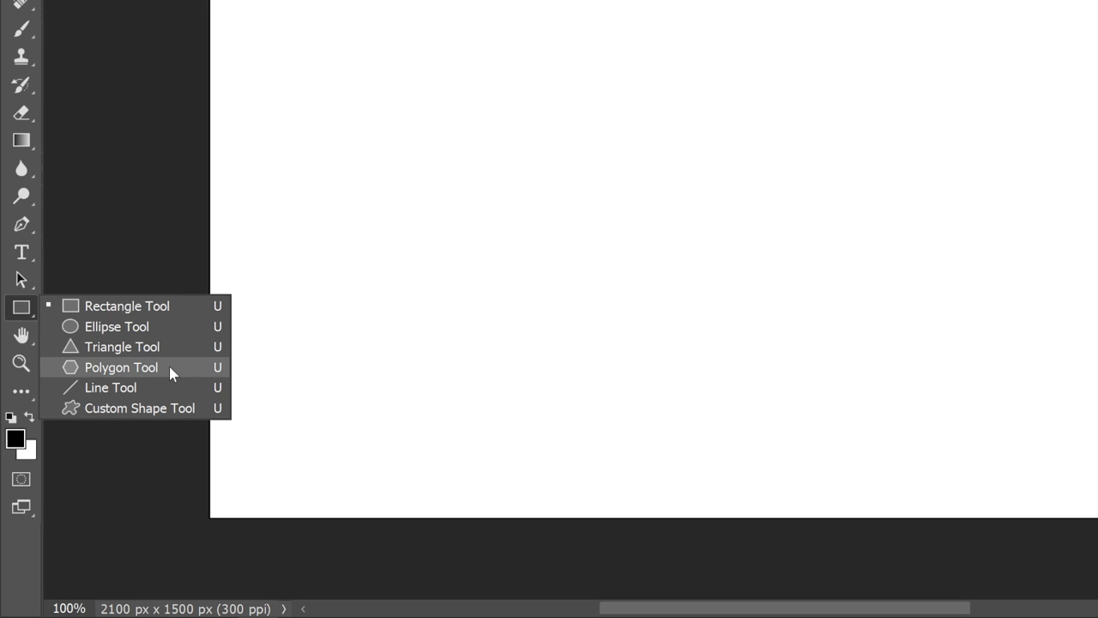
- Select the Polygon Tool and reset it to defaults: 5 sides, 0 px corner radius
{"action": "left_click", "coordinate": [120, 367]}
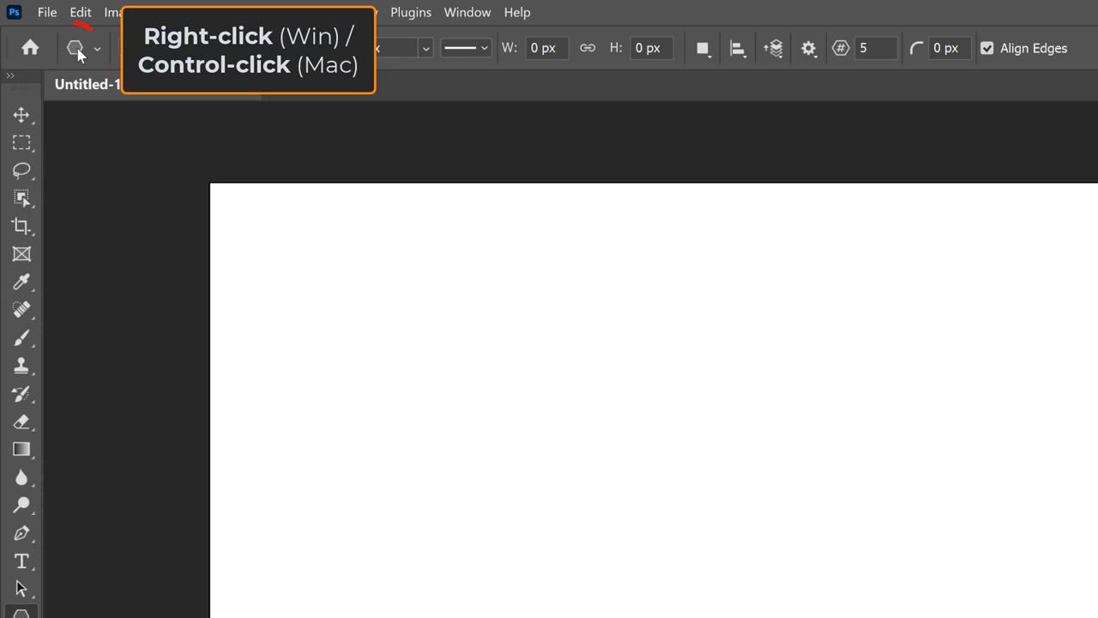
{"action": "right_click", "coordinate": [76, 48]}
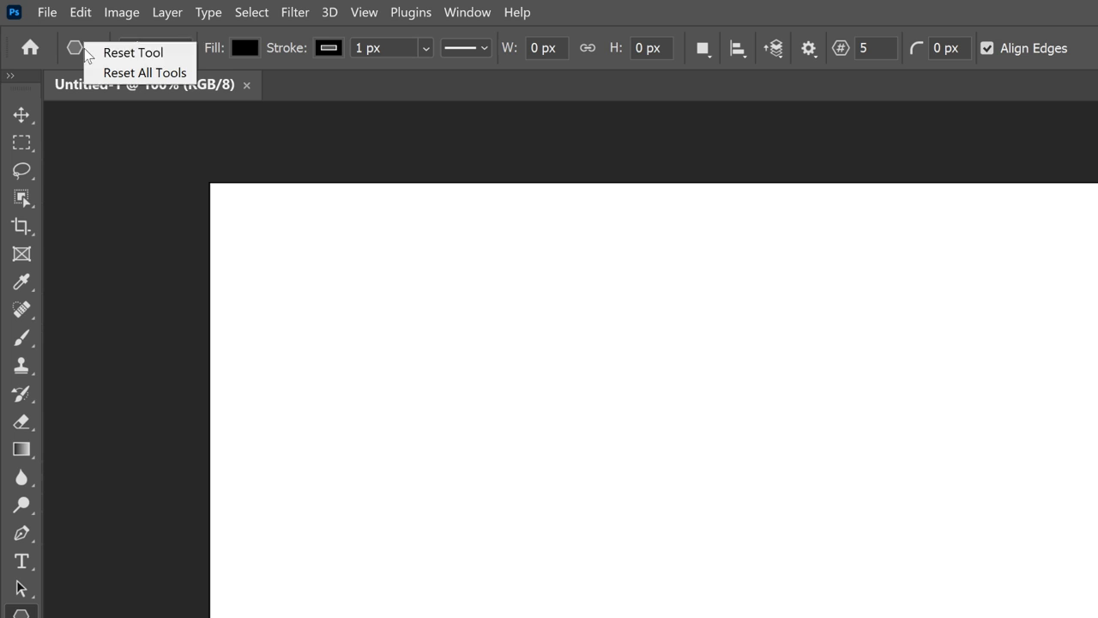
{"action": "left_click", "coordinate": [134, 52]}
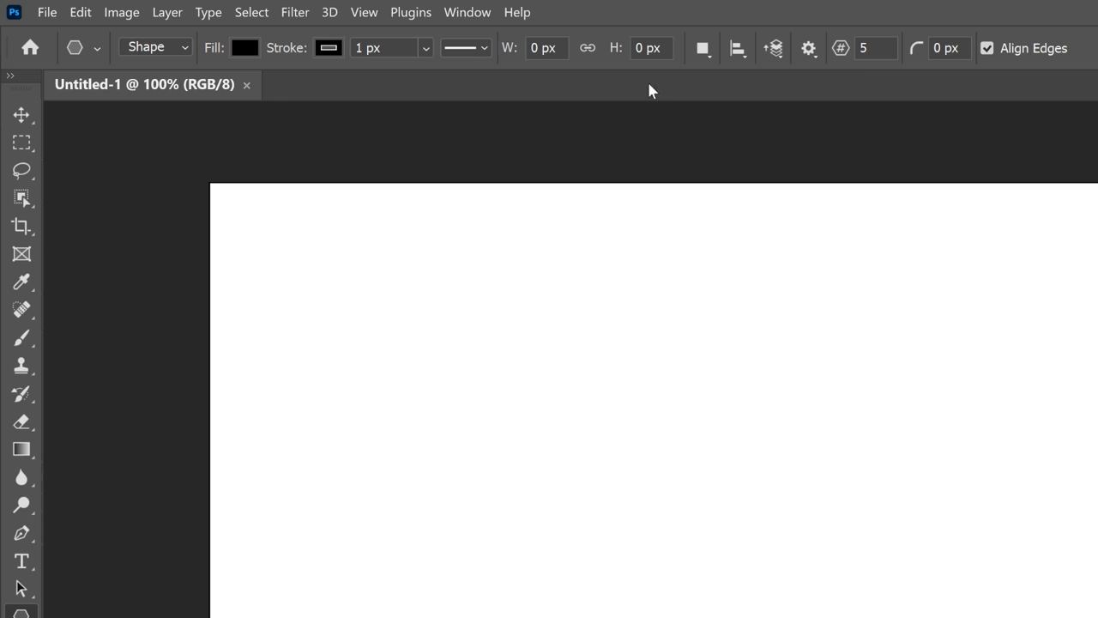
{"action": "mouse_move", "coordinate": [868, 72]}
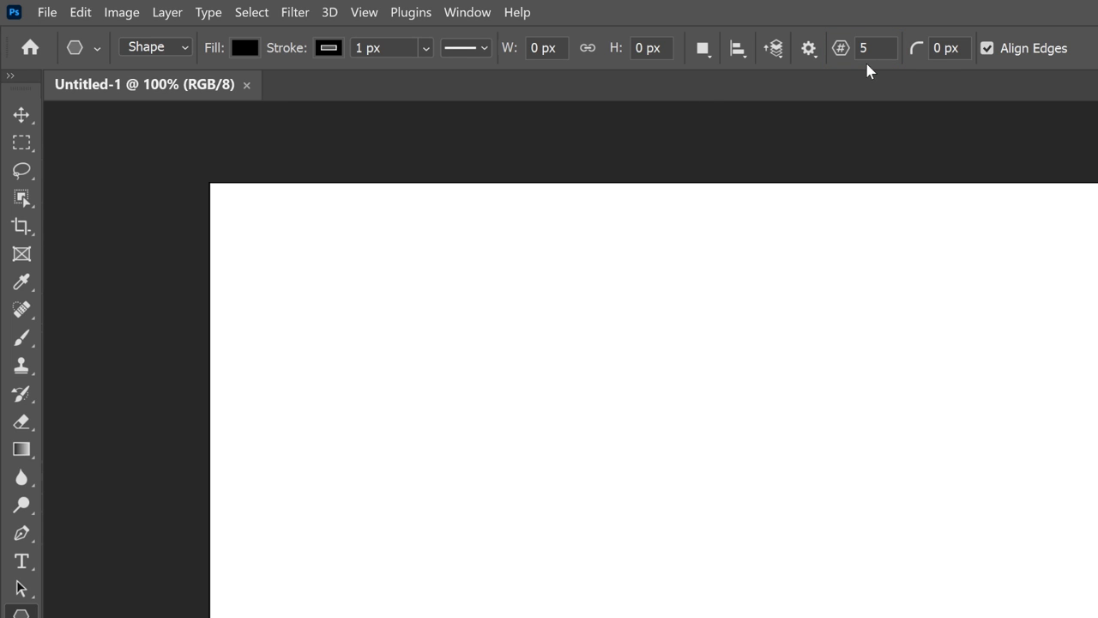
{"action": "mouse_move", "coordinate": [948, 72]}
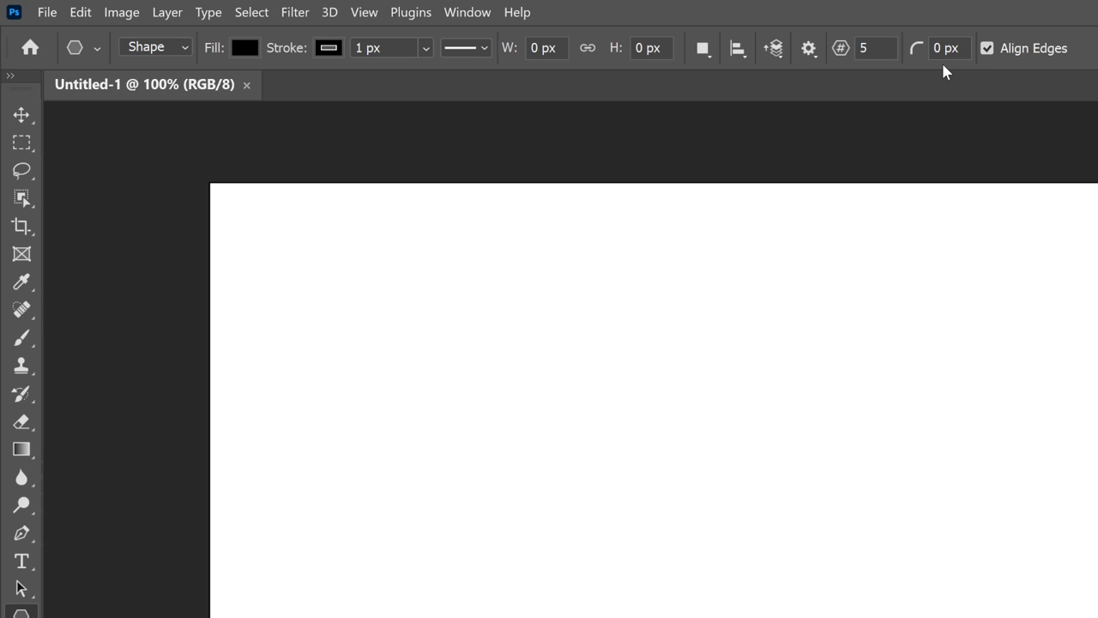
{"action": "mouse_move", "coordinate": [249, 55]}
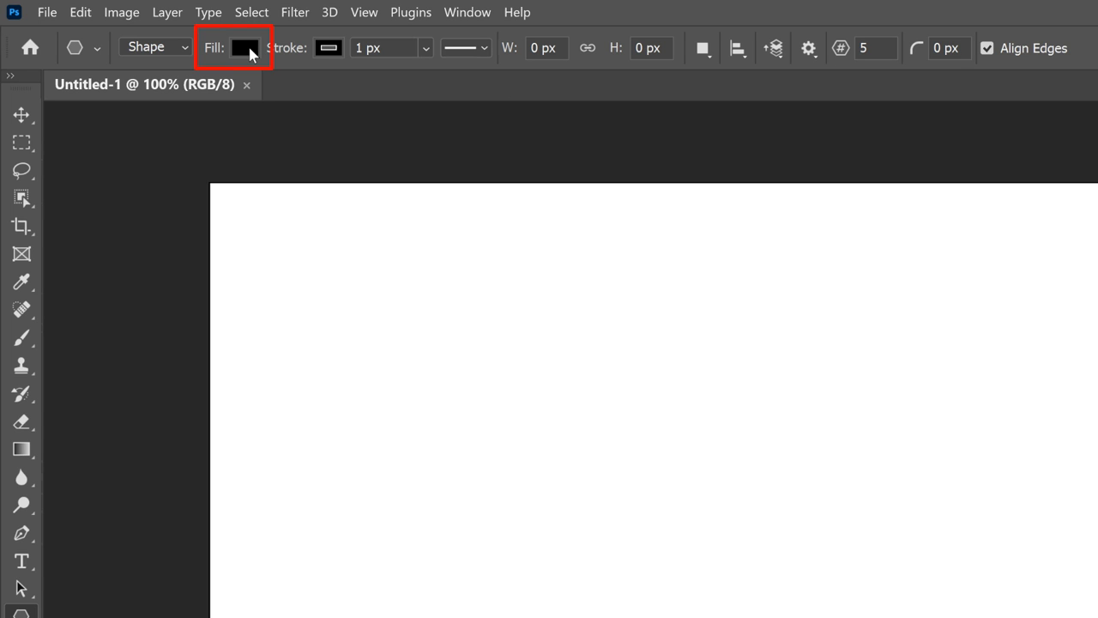
- Set the polygon fill to deep purple with hue 280 (hex 4c1a66) in the Color Picker
{"action": "left_click", "coordinate": [243, 48]}
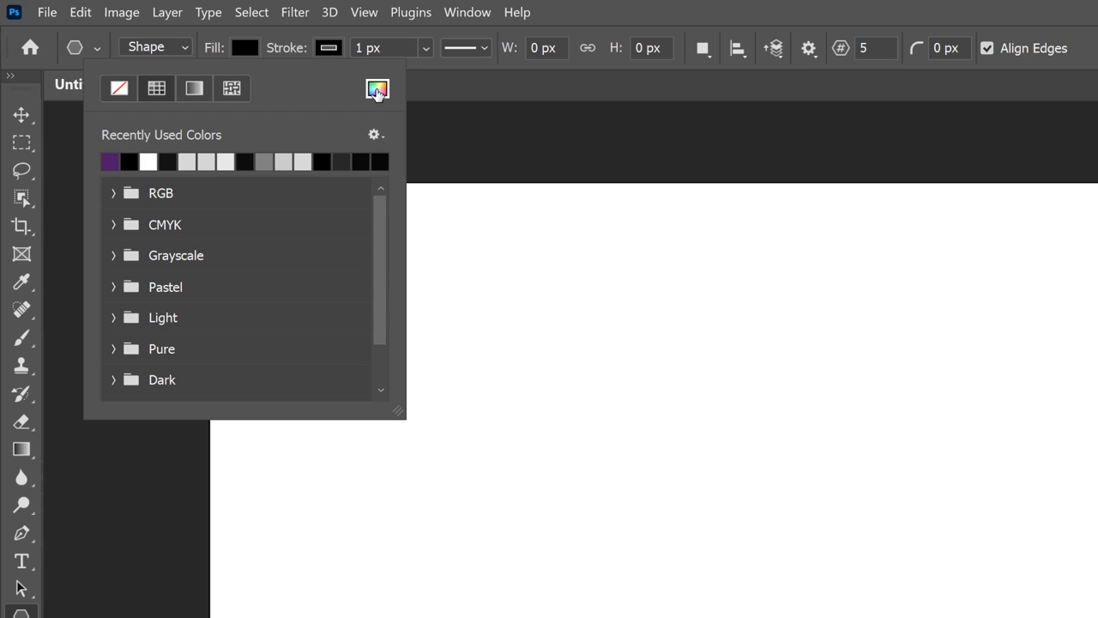
{"action": "left_click", "coordinate": [377, 89]}
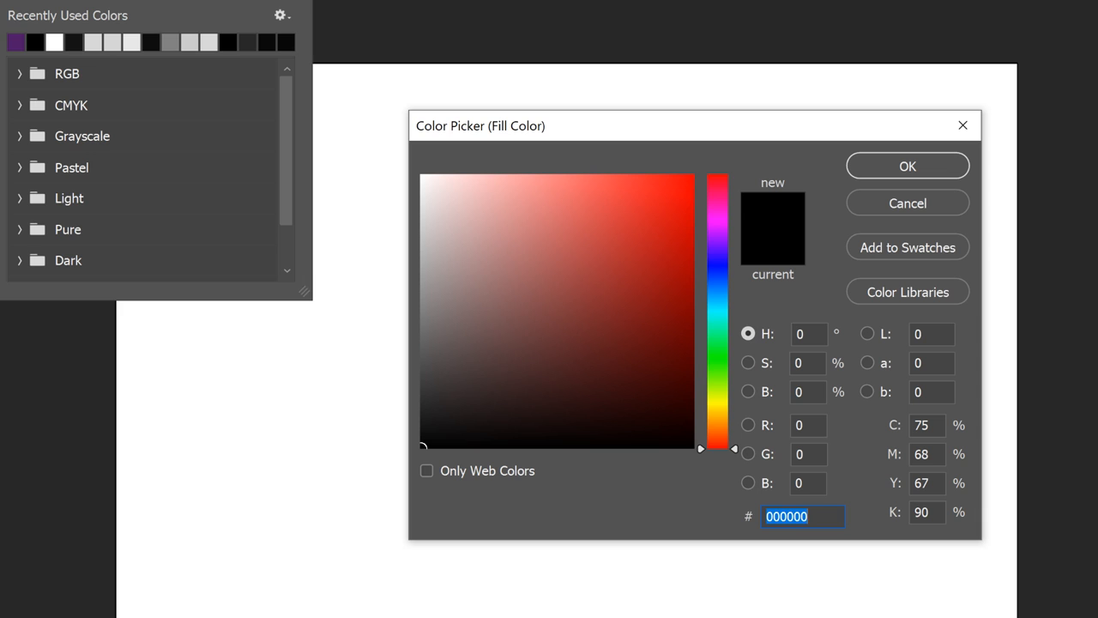
{"action": "mouse_move", "coordinate": [810, 333]}
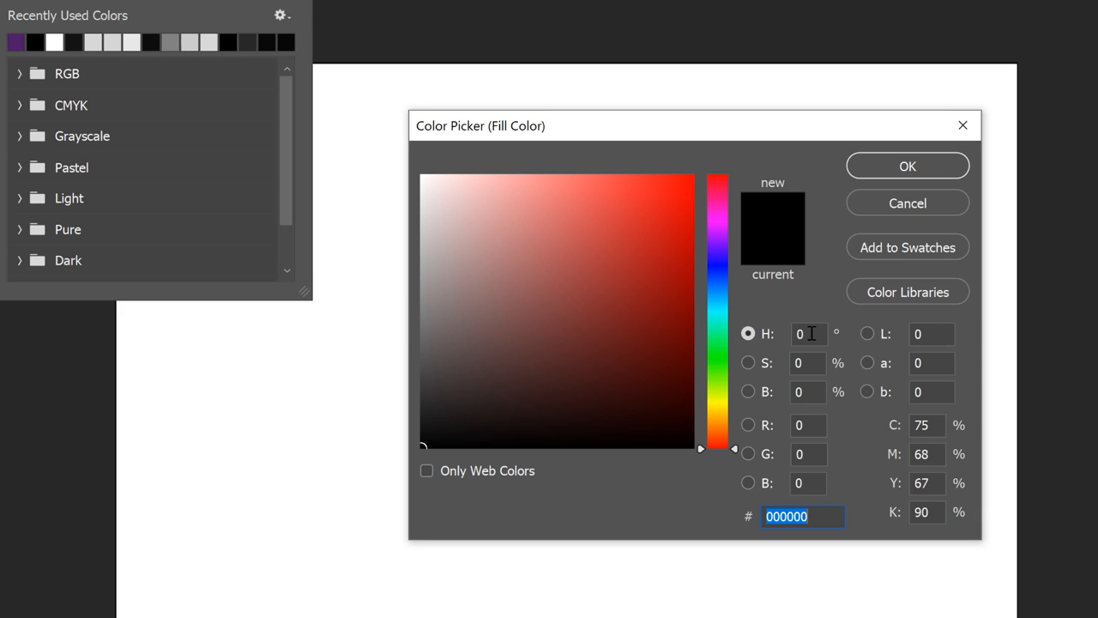
{"action": "left_click", "coordinate": [806, 332]}
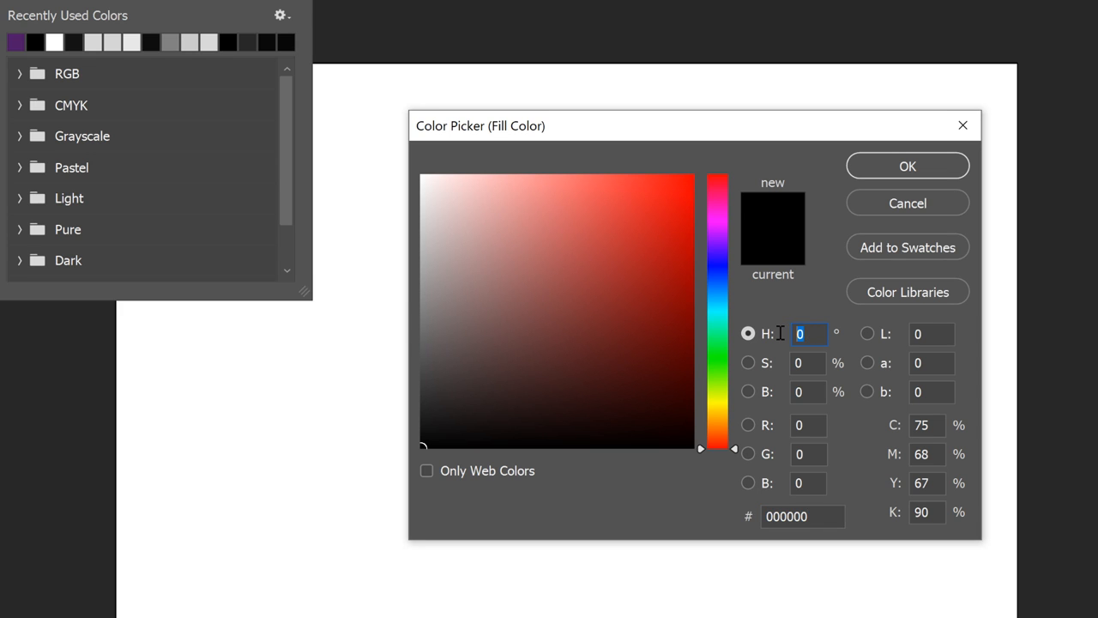
{"action": "type", "text": "280"}
{"action": "left_click", "coordinate": [808, 362]}
{"action": "type", "text": "75"}
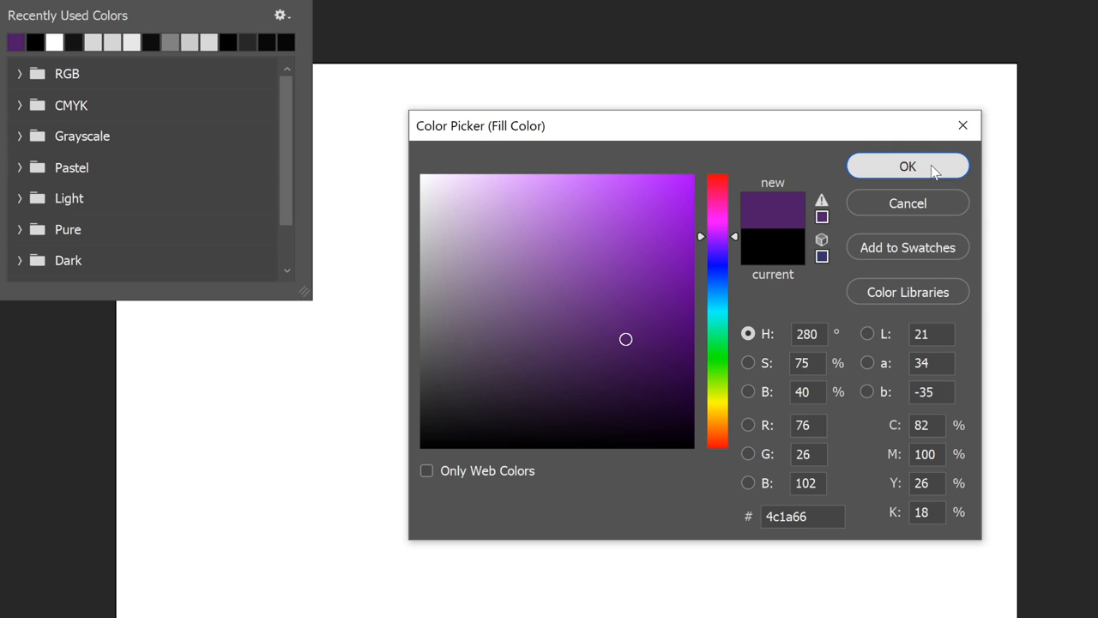
{"action": "left_click", "coordinate": [906, 165]}
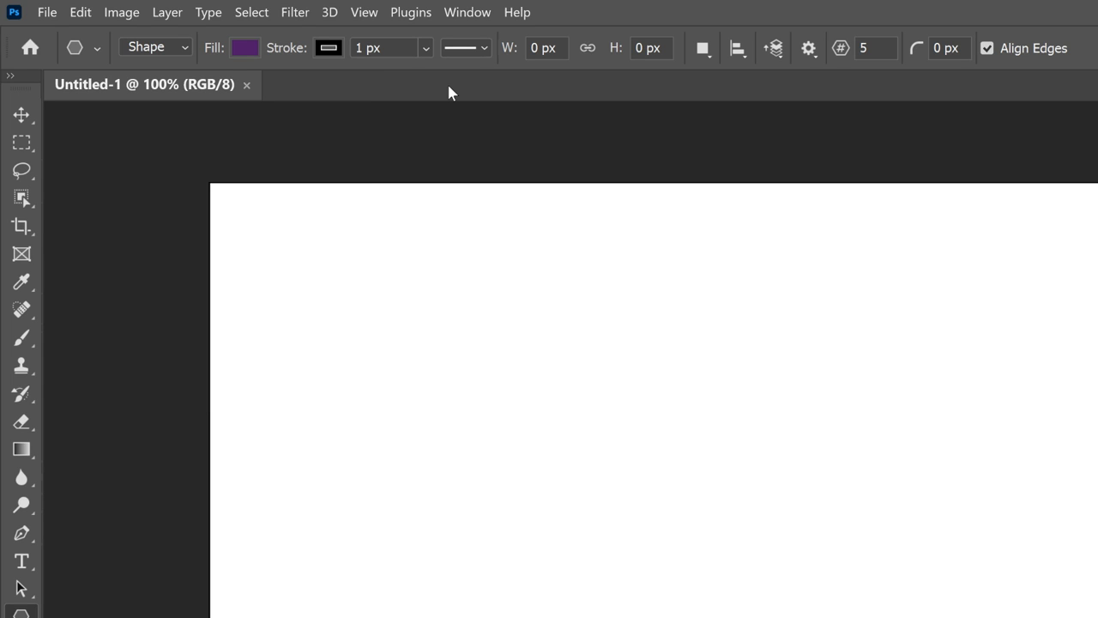
{"action": "mouse_move", "coordinate": [367, 68]}
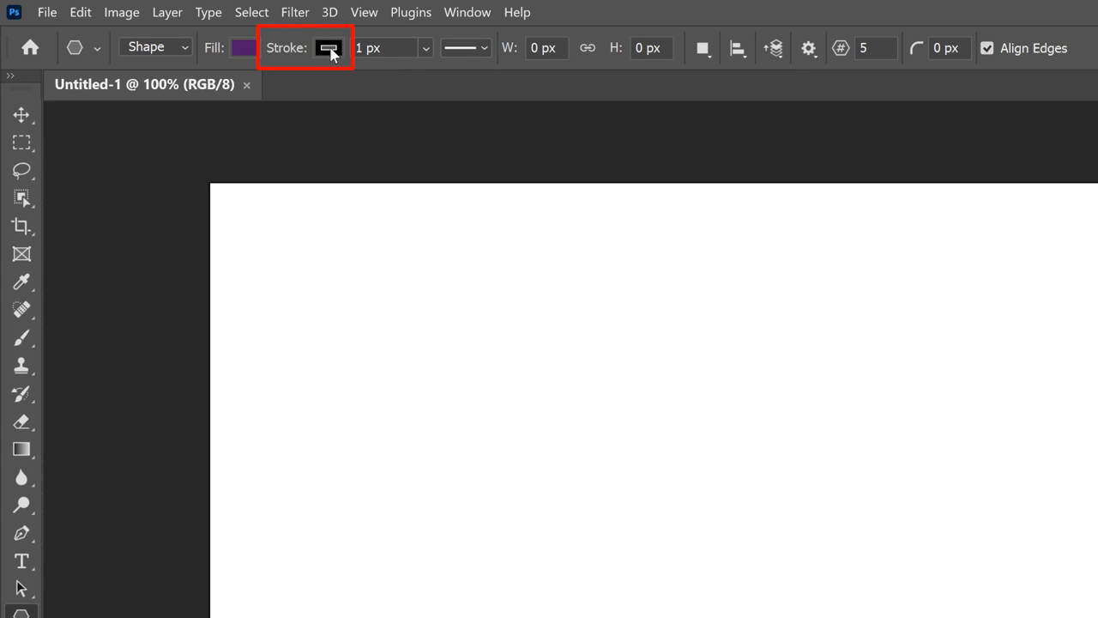
- Set the polygon stroke to No Color, keeping the purple fill
{"action": "left_click", "coordinate": [244, 48]}
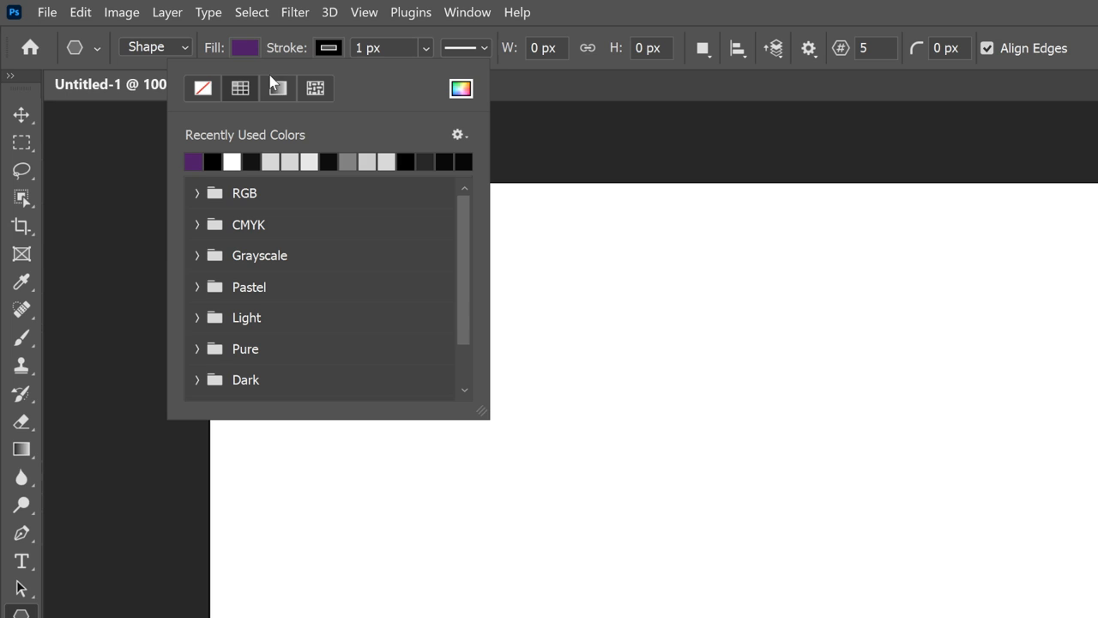
{"action": "left_click", "coordinate": [203, 89]}
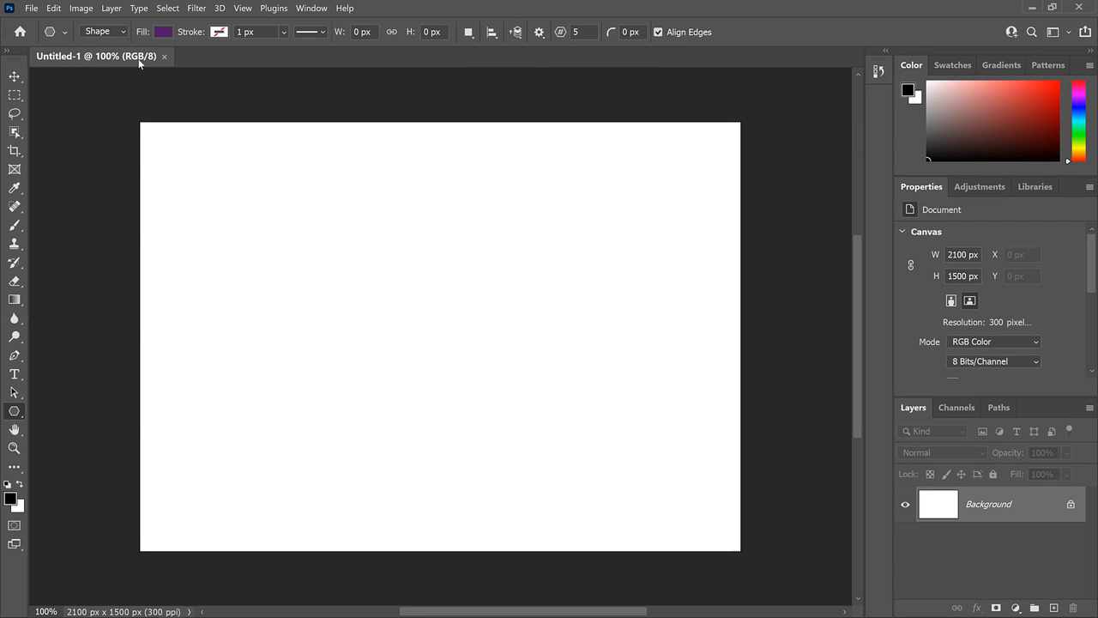
{"action": "mouse_move", "coordinate": [244, 177]}
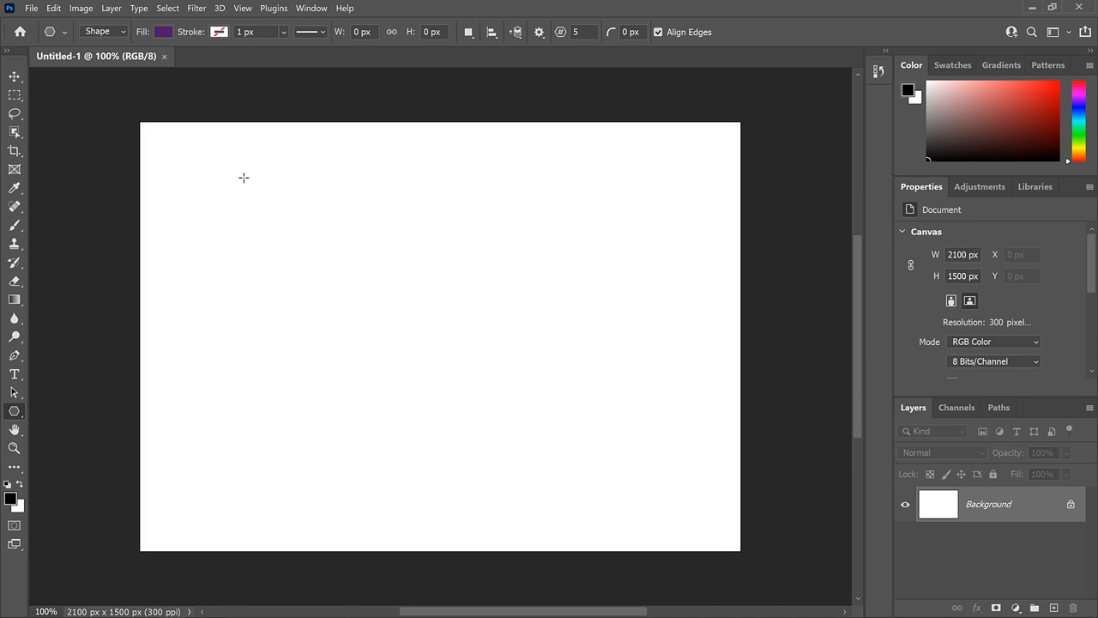
- Draw a large purple pentagon covering most of the canvas as a Polygon 1 shape layer
{"action": "left_click_drag", "start_coordinate": [244, 177], "coordinate": [323, 240]}
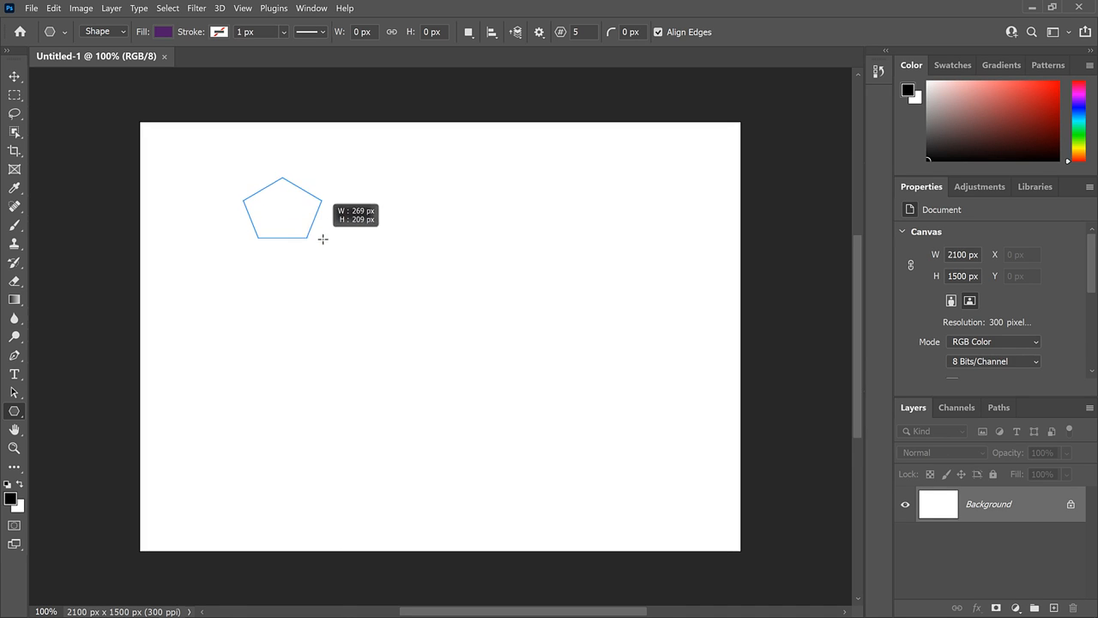
{"action": "left_click_drag", "start_coordinate": [322, 240], "coordinate": [371, 274]}
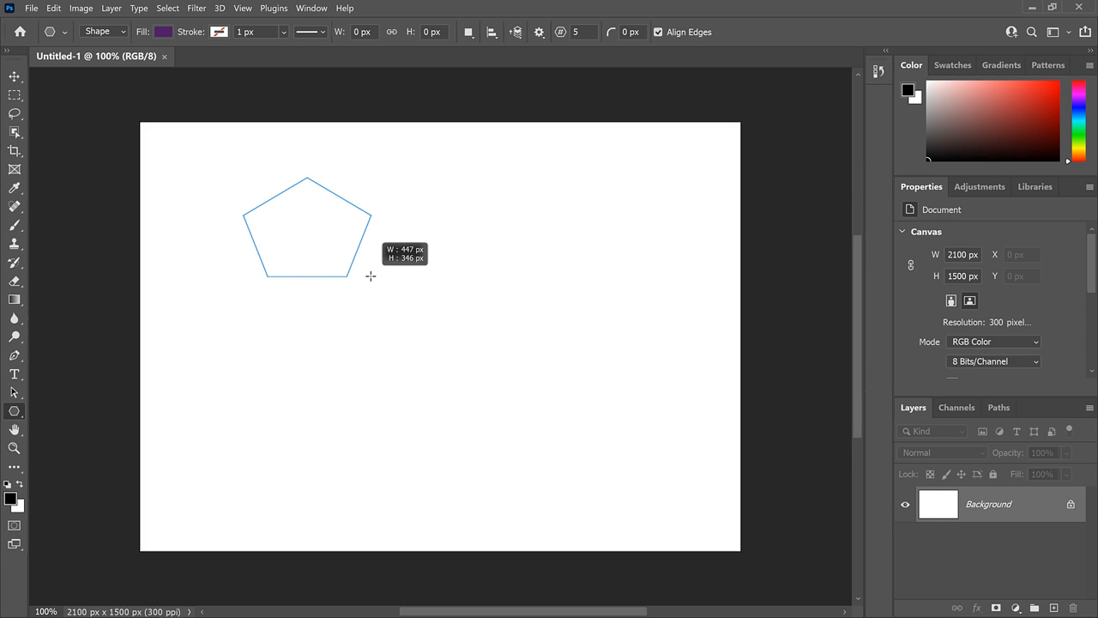
{"action": "left_click_drag", "start_coordinate": [370, 274], "coordinate": [614, 525]}
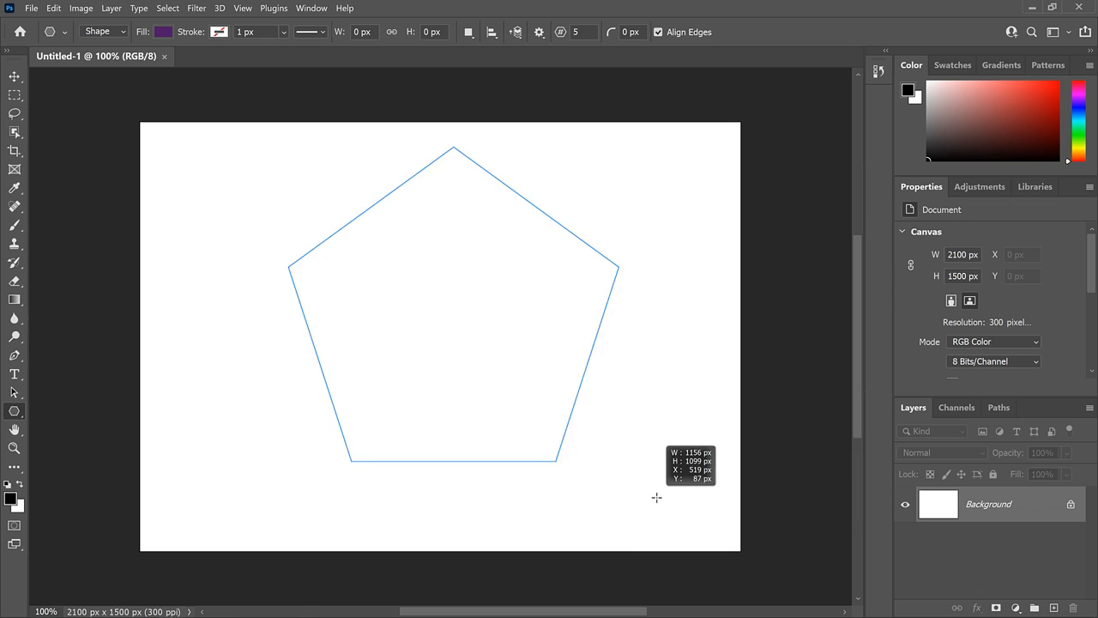
{"action": "left_click_drag", "start_coordinate": [455, 308], "coordinate": [454, 355]}
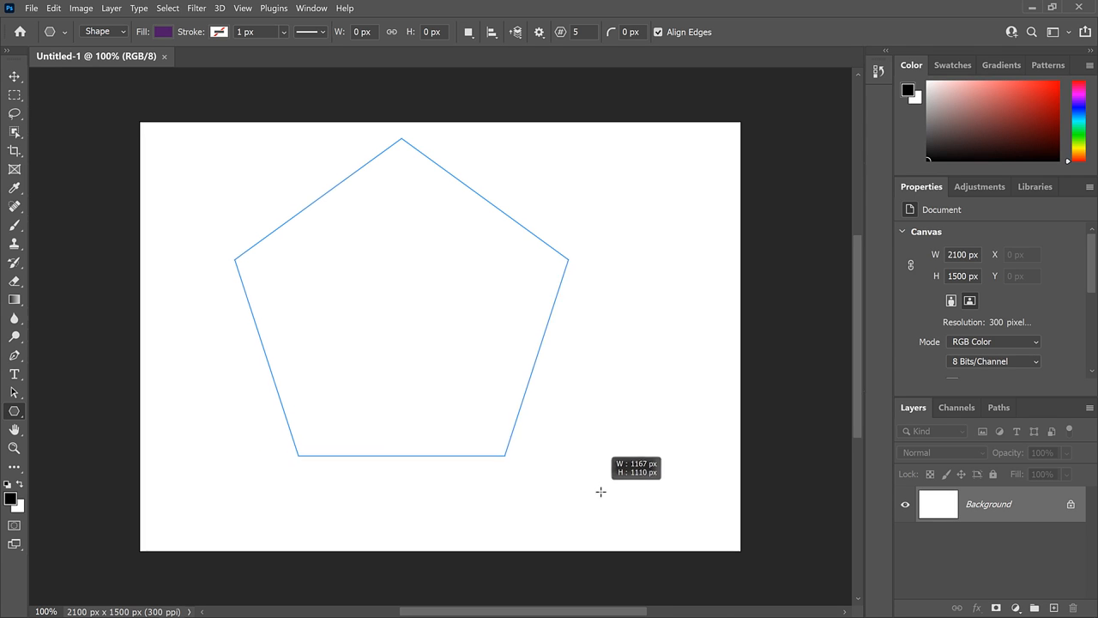
{"action": "left_click_drag", "start_coordinate": [601, 490], "coordinate": [672, 567]}
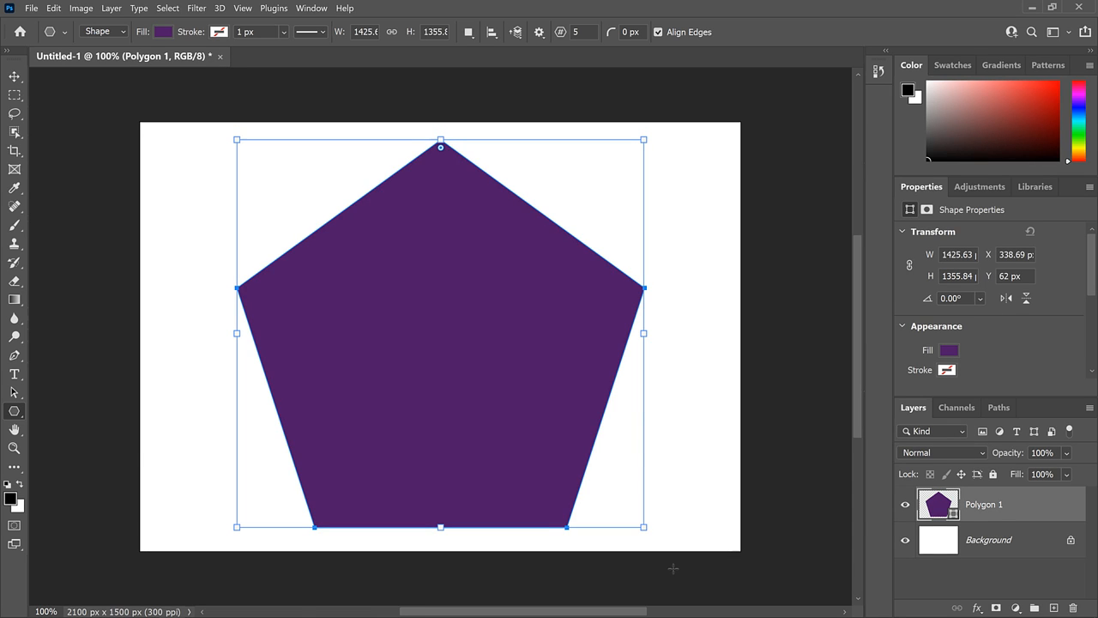
{"action": "mouse_move", "coordinate": [286, 288]}
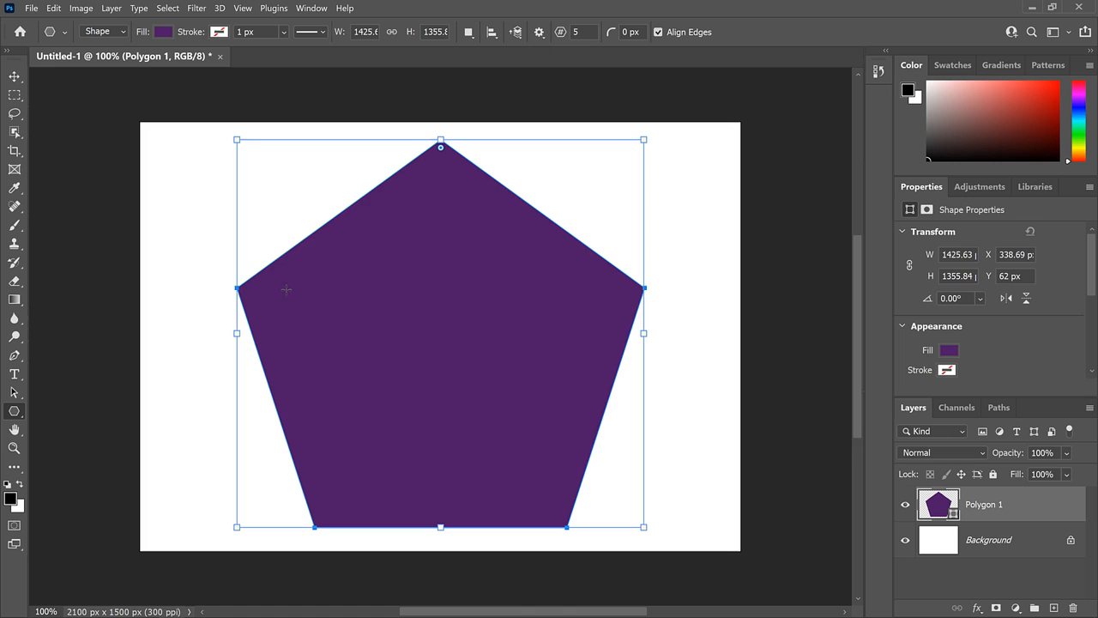
{"action": "mouse_move", "coordinate": [439, 512]}
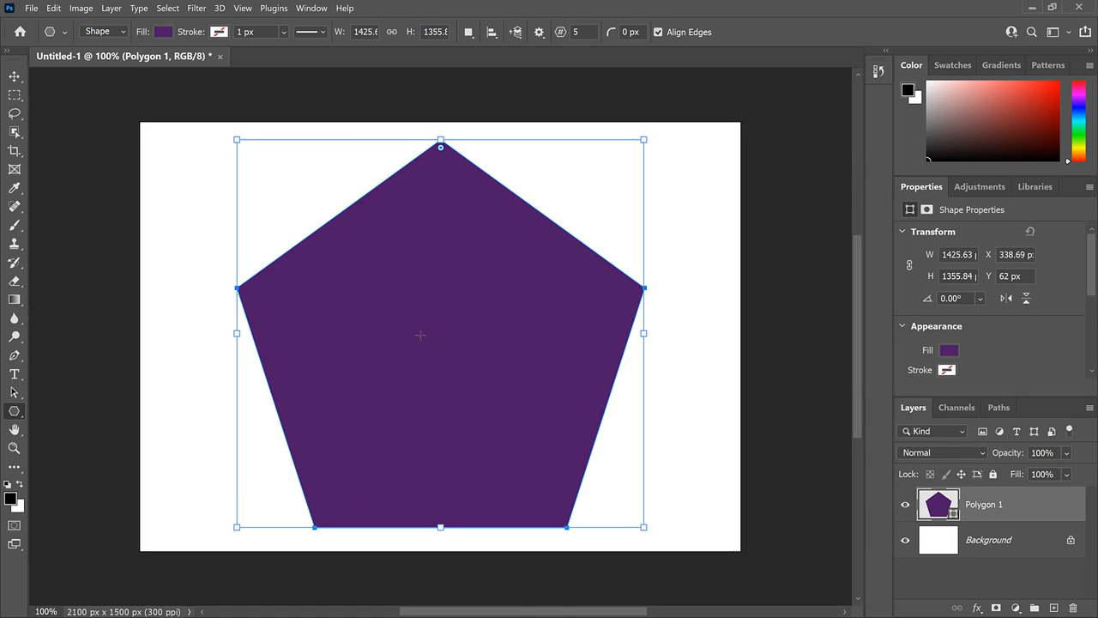
{"action": "mouse_move", "coordinate": [446, 325]}
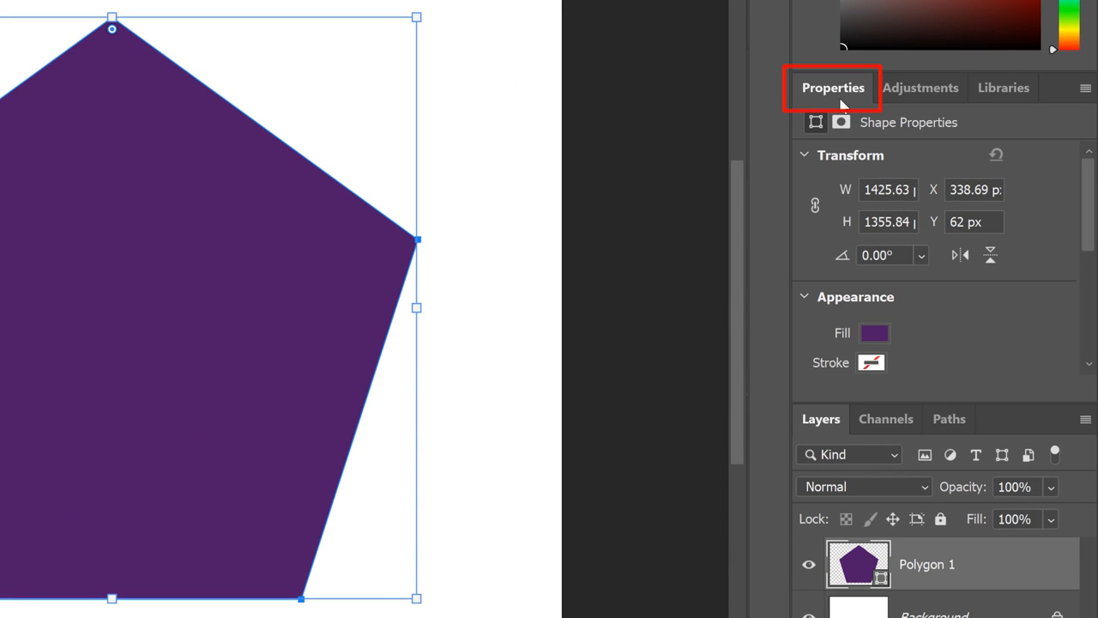
- Scroll the Properties panel to reveal the pentagon's sides, corner radius and star ratio
{"action": "scroll", "scroll_direction": "down", "scroll_amount": 3}
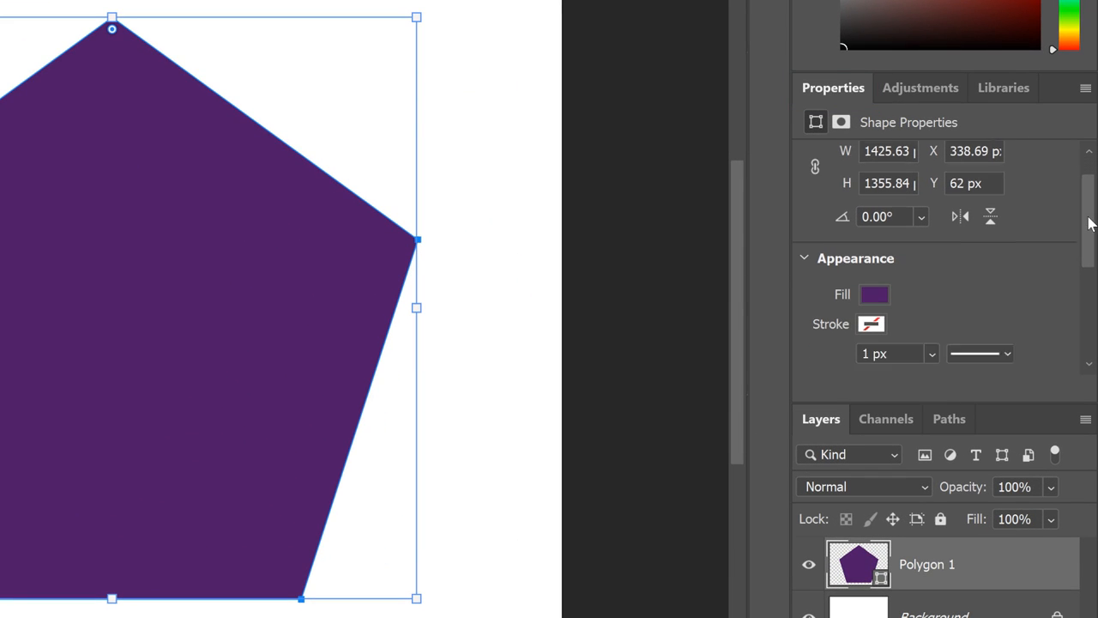
{"action": "scroll", "scroll_direction": "down", "scroll_amount": 3}
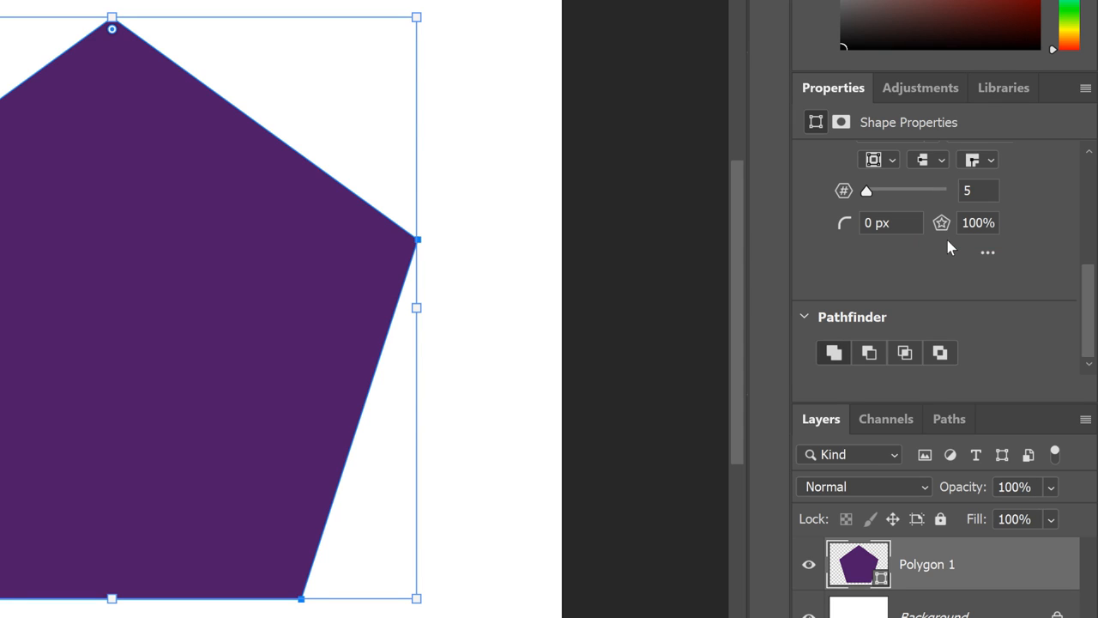
{"action": "mouse_move", "coordinate": [950, 213]}
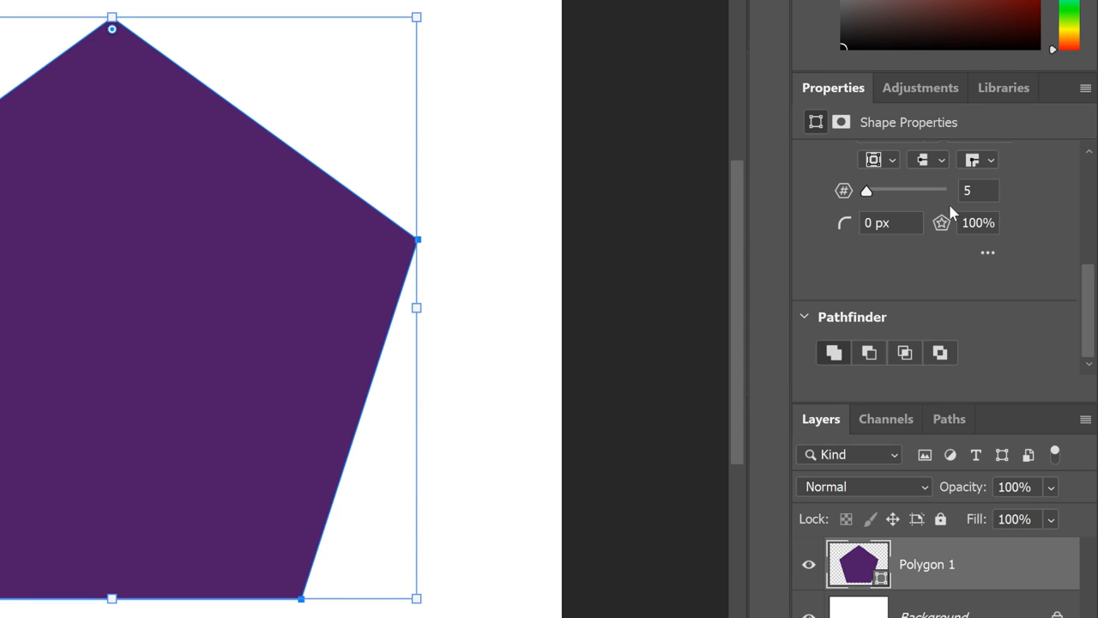
{"action": "mouse_move", "coordinate": [945, 247]}
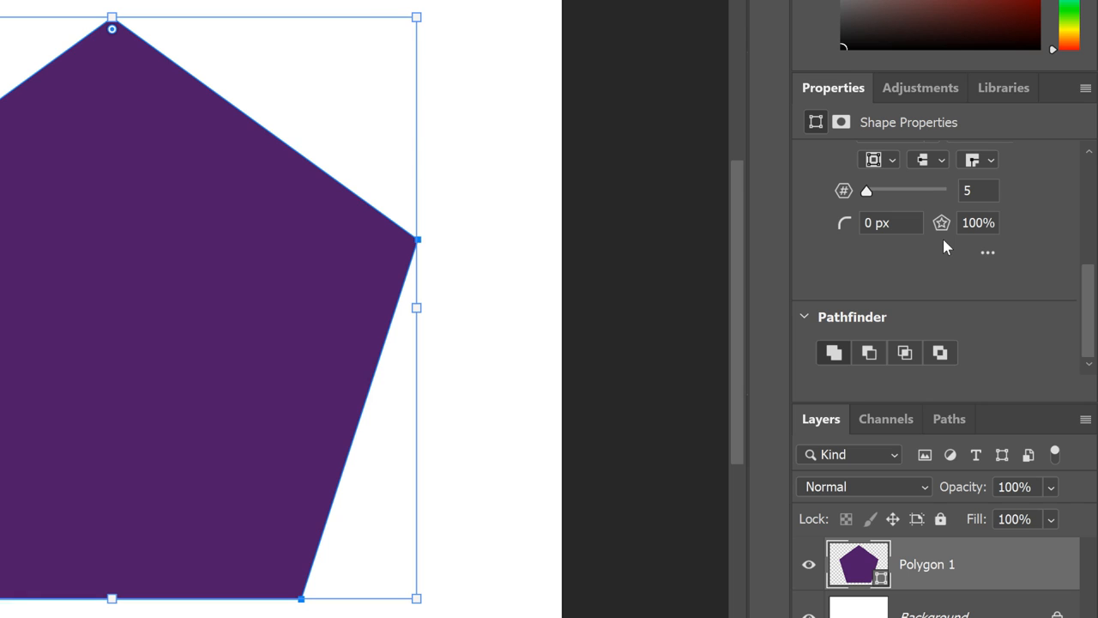
{"action": "mouse_move", "coordinate": [981, 247]}
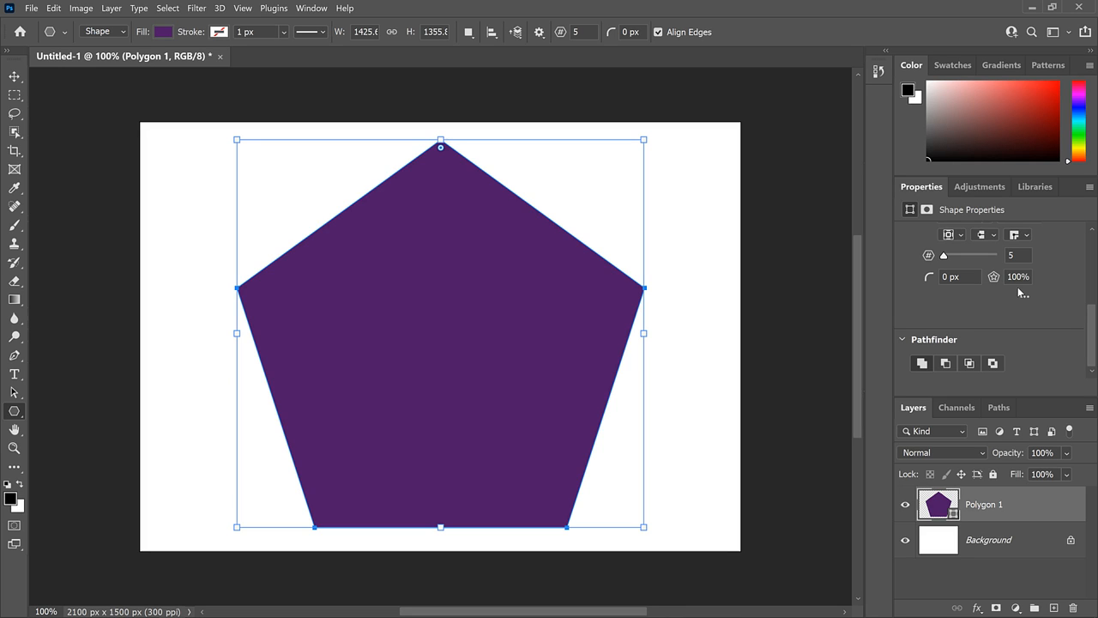
{"action": "mouse_move", "coordinate": [436, 339]}
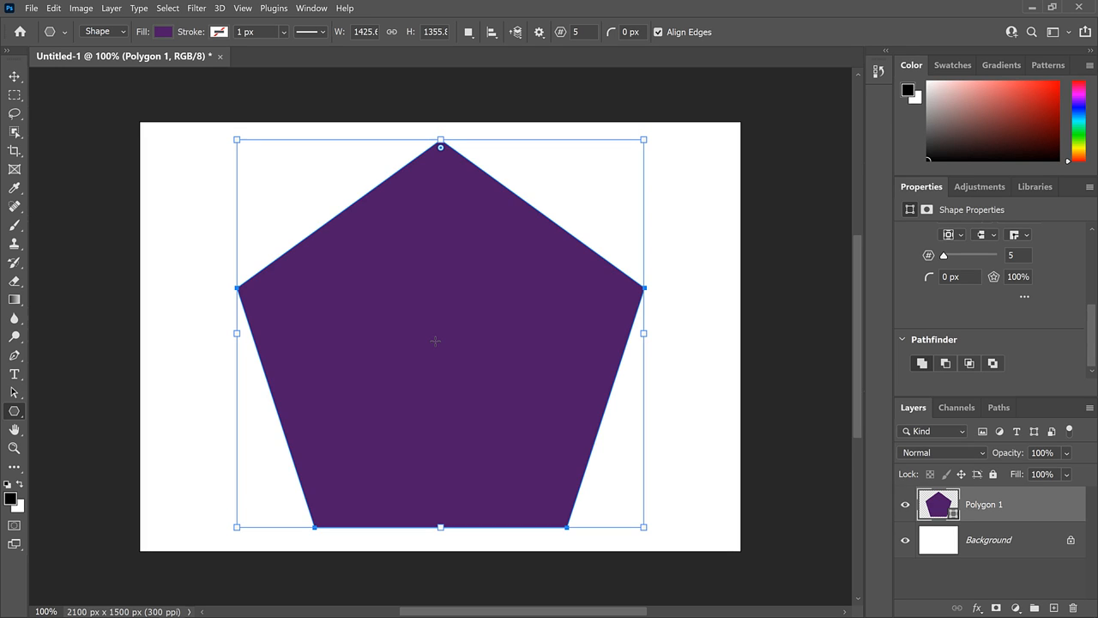
{"action": "mouse_move", "coordinate": [474, 491]}
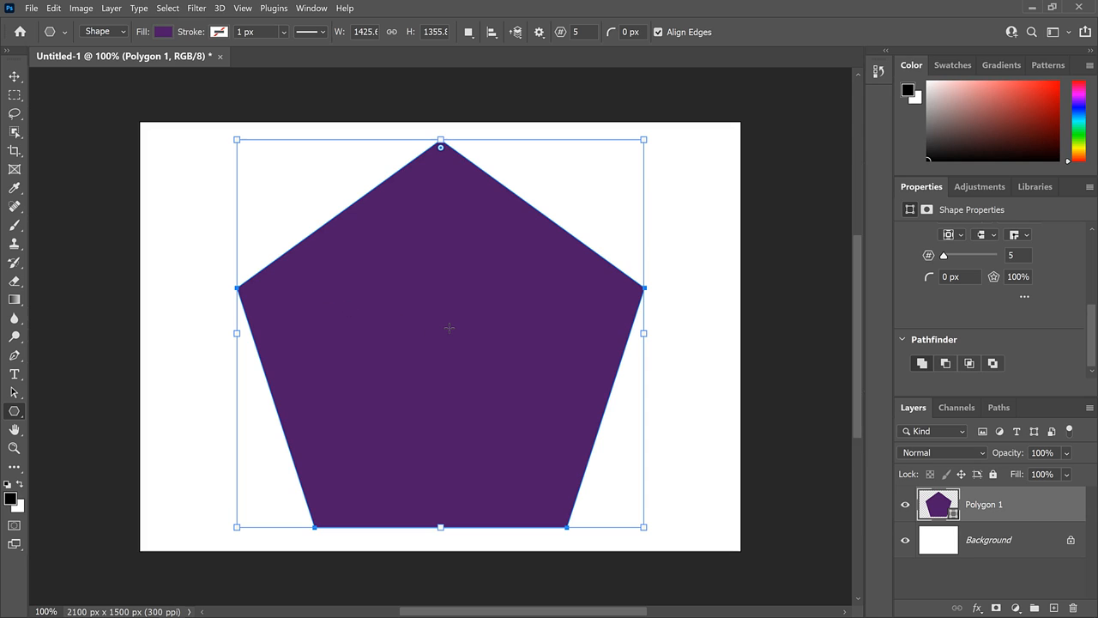
{"action": "mouse_move", "coordinate": [677, 352]}
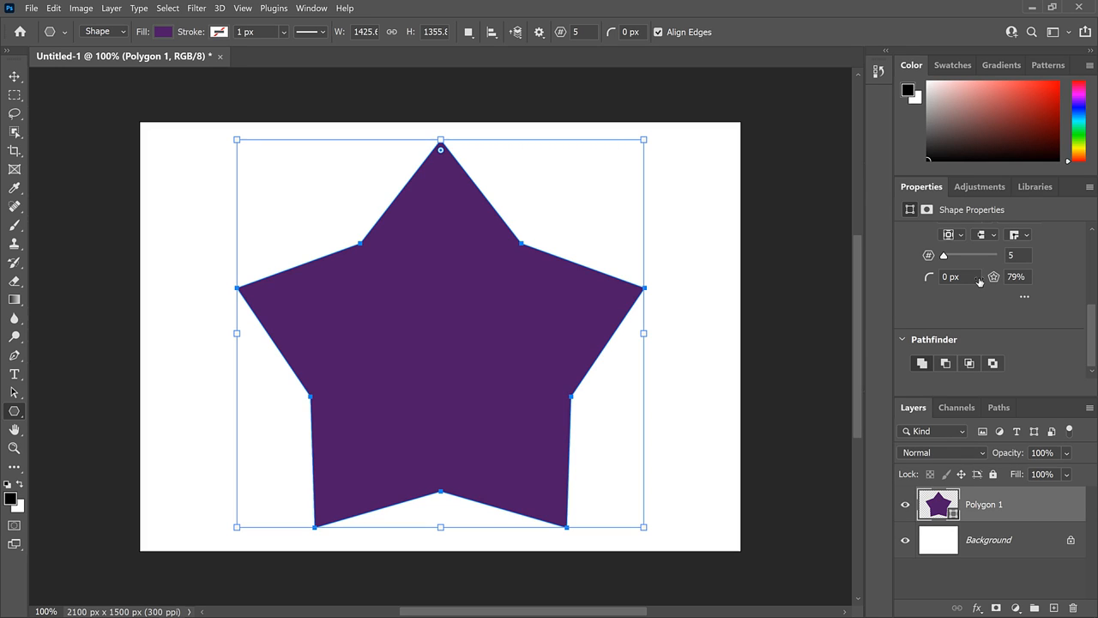
{"action": "mouse_move", "coordinate": [597, 400]}
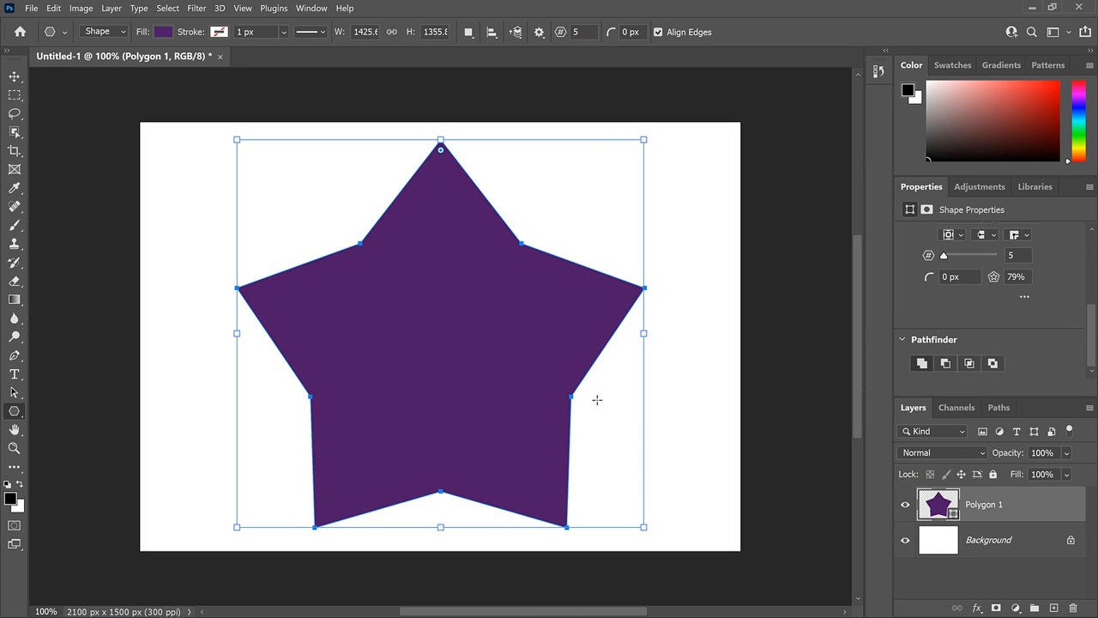
{"action": "mouse_move", "coordinate": [336, 240]}
{"action": "type", "text": "50"}
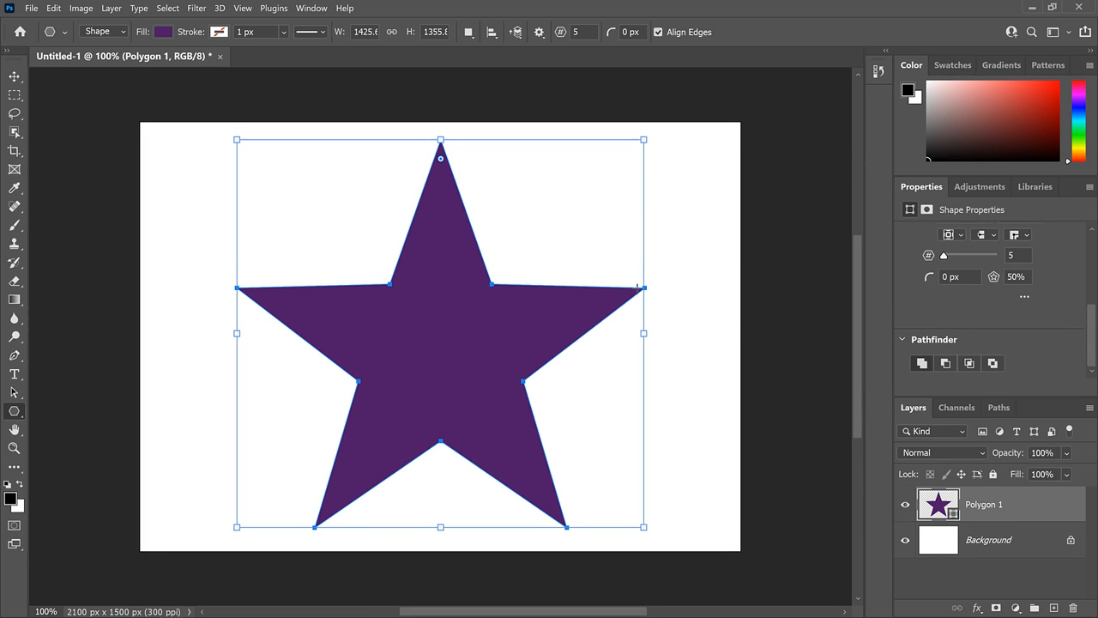
{"action": "mouse_move", "coordinate": [317, 299]}
{"action": "type", "text": "47"}
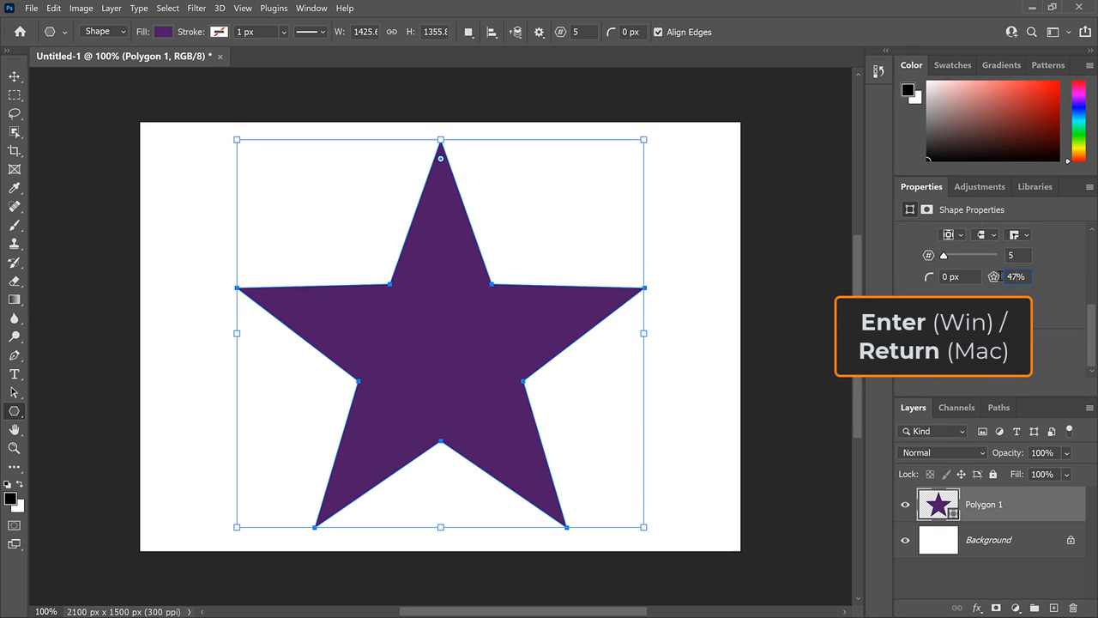
- Lower the pentagon's Star Ratio to 47%, turning it into a sharp five-point star
{"action": "key", "text": "Return"}
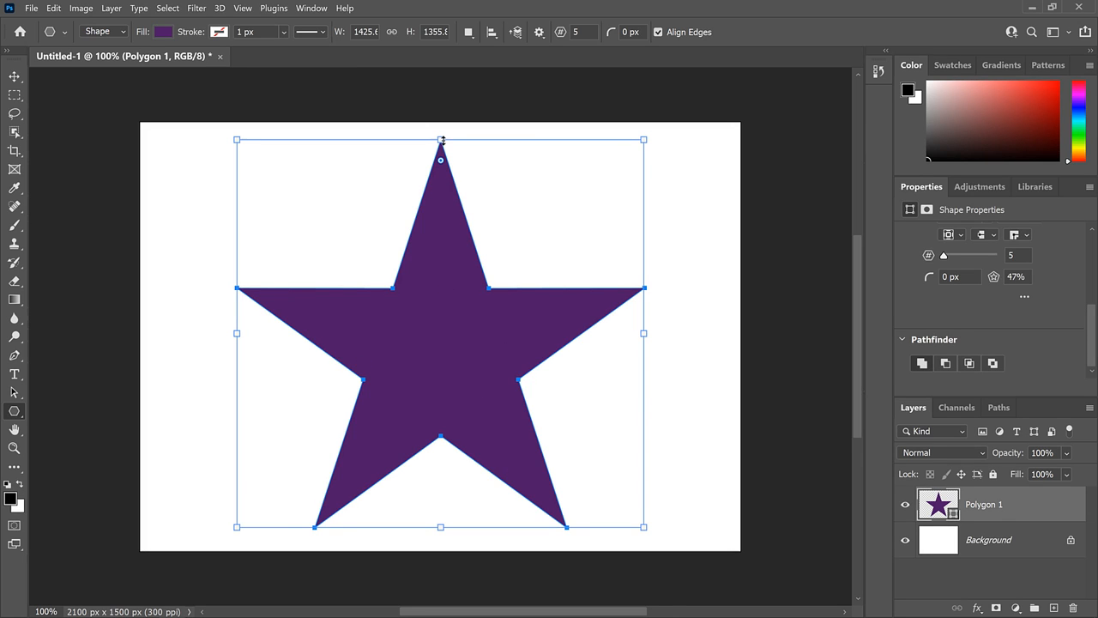
{"action": "mouse_move", "coordinate": [696, 192]}
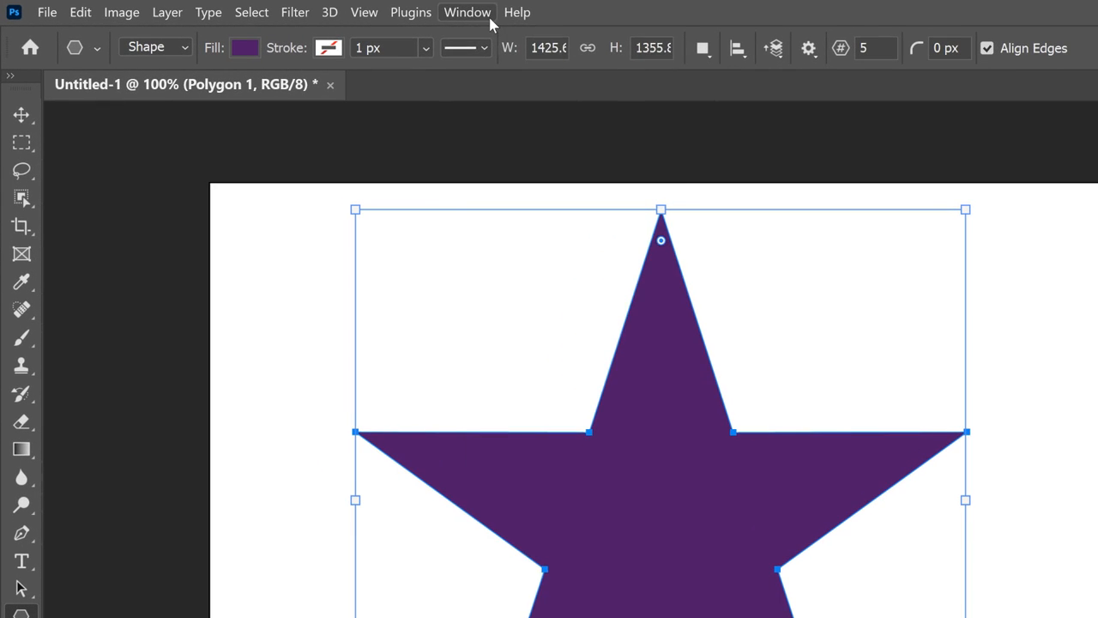
- Show the Shapes panel and add a new shape group named My Shapes
{"action": "left_click", "coordinate": [467, 12]}
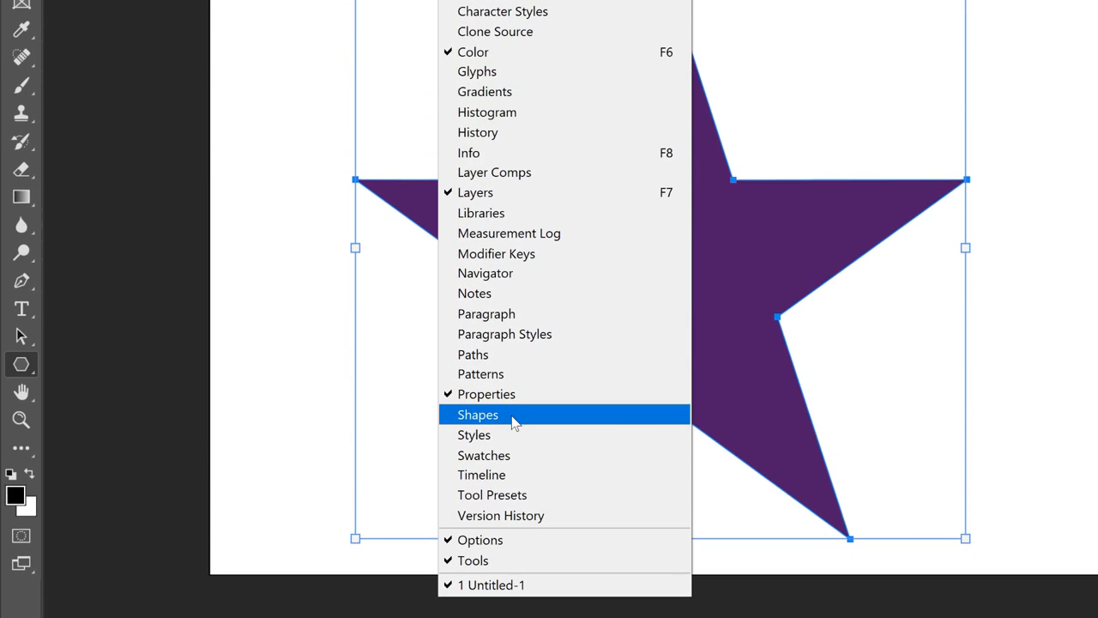
{"action": "left_click", "coordinate": [477, 413]}
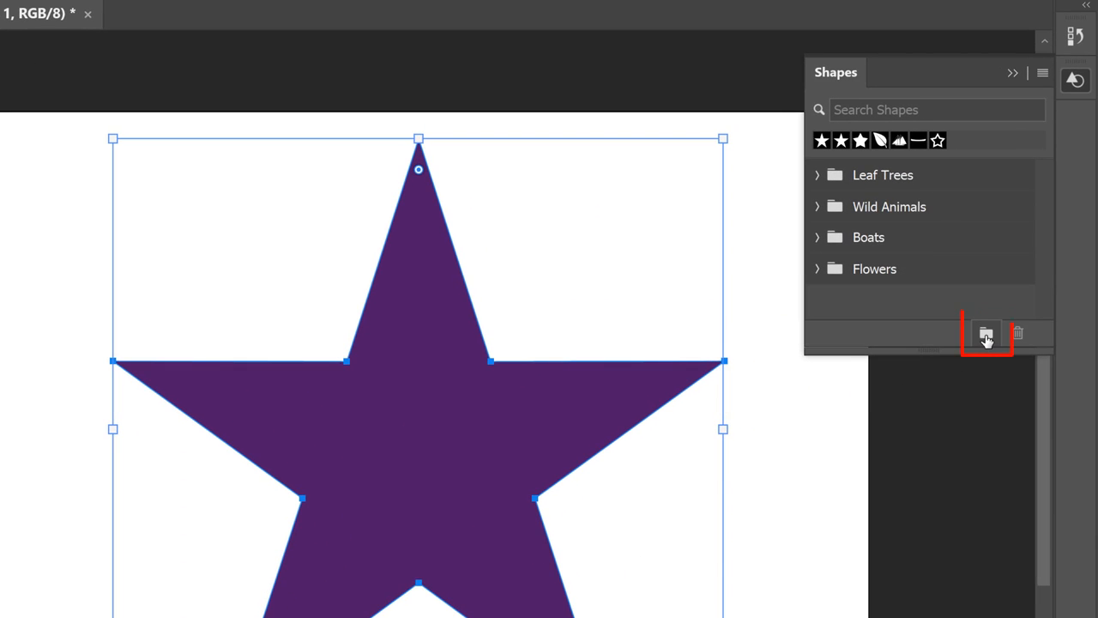
{"action": "left_click", "coordinate": [985, 333]}
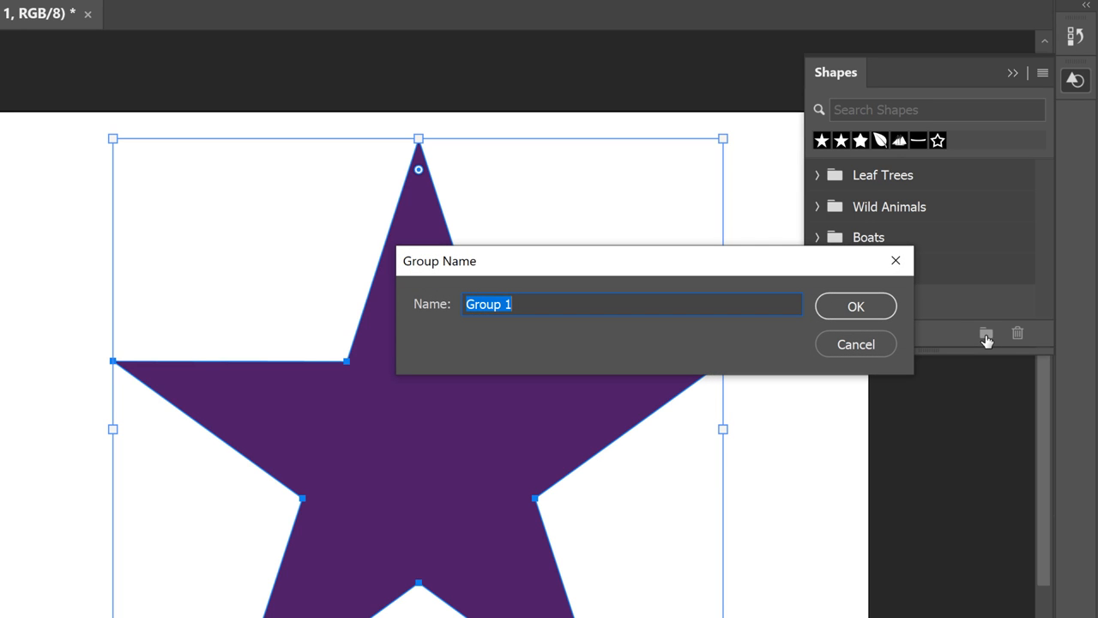
{"action": "type", "text": "My Shapes"}
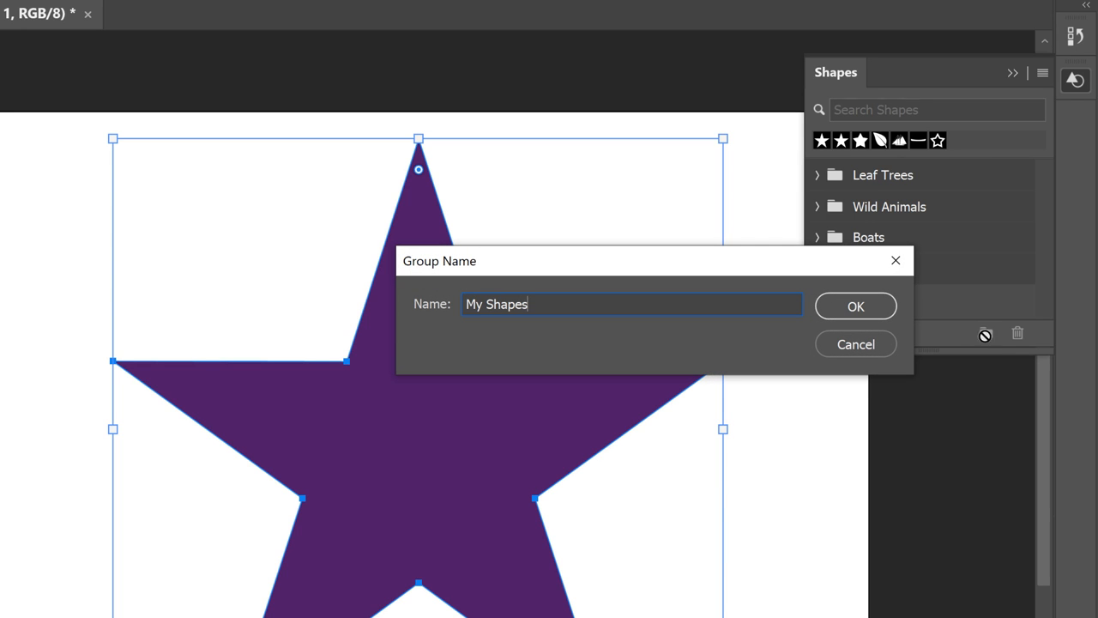
{"action": "left_click", "coordinate": [855, 306]}
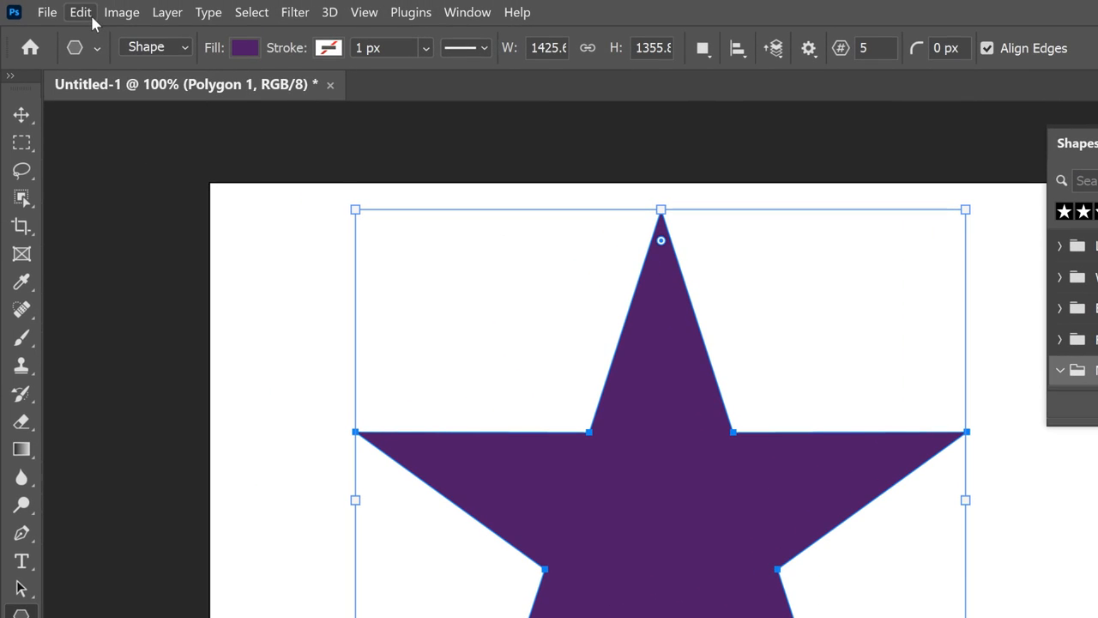
- Define the star as custom shape 'Perfect 5 Point Star' in the My Shapes group
{"action": "left_click", "coordinate": [79, 12]}
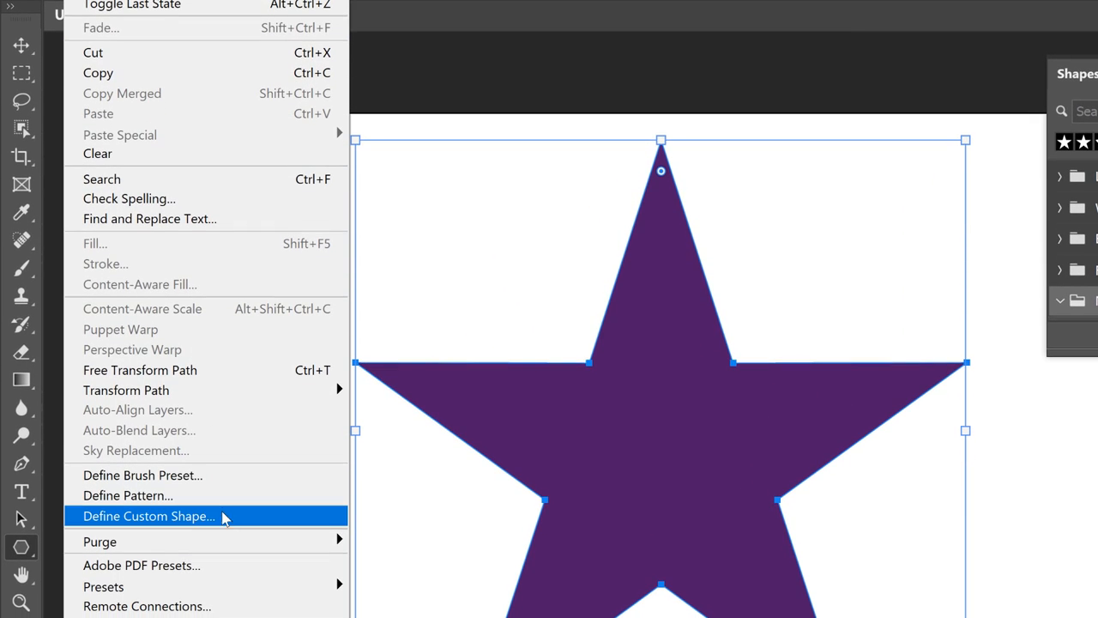
{"action": "left_click", "coordinate": [148, 514]}
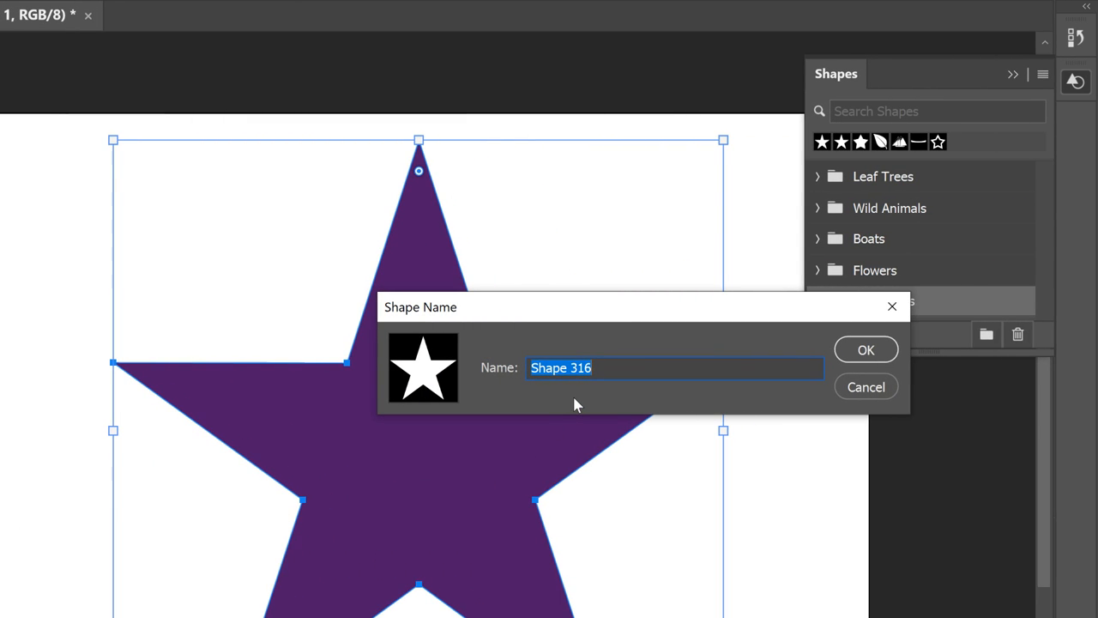
{"action": "type", "text": "Perfect 5 Point Star"}
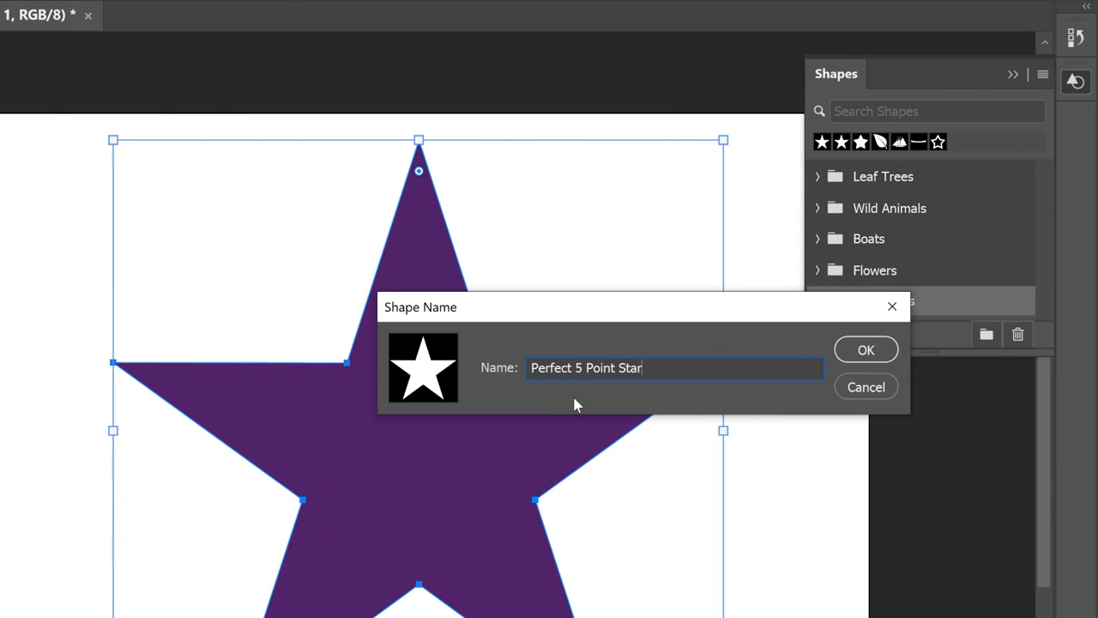
{"action": "mouse_move", "coordinate": [865, 350]}
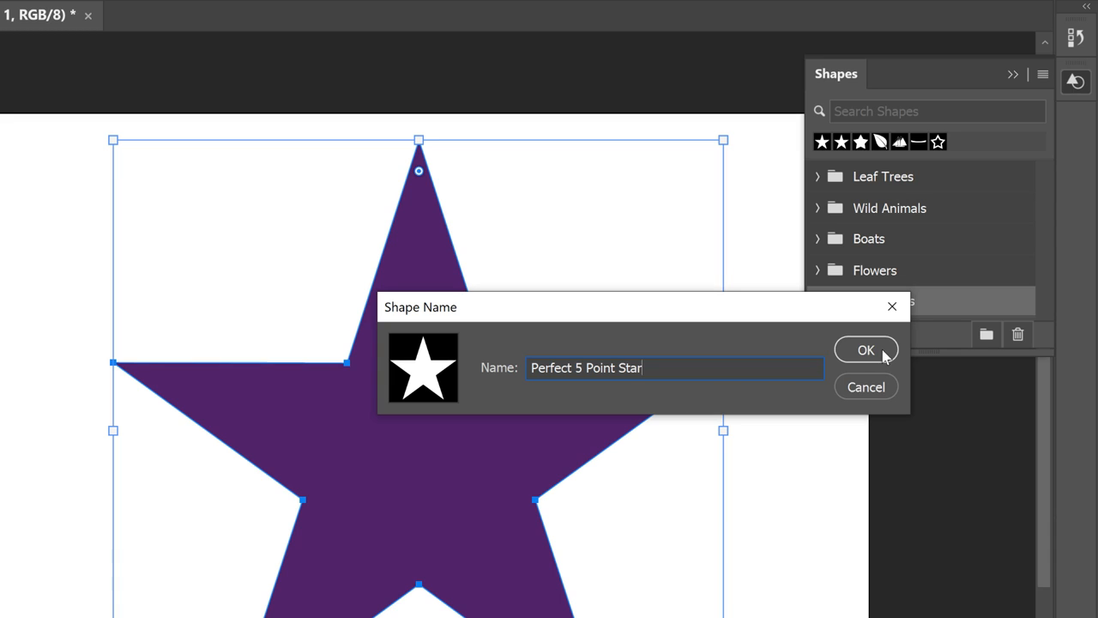
{"action": "left_click", "coordinate": [865, 350]}
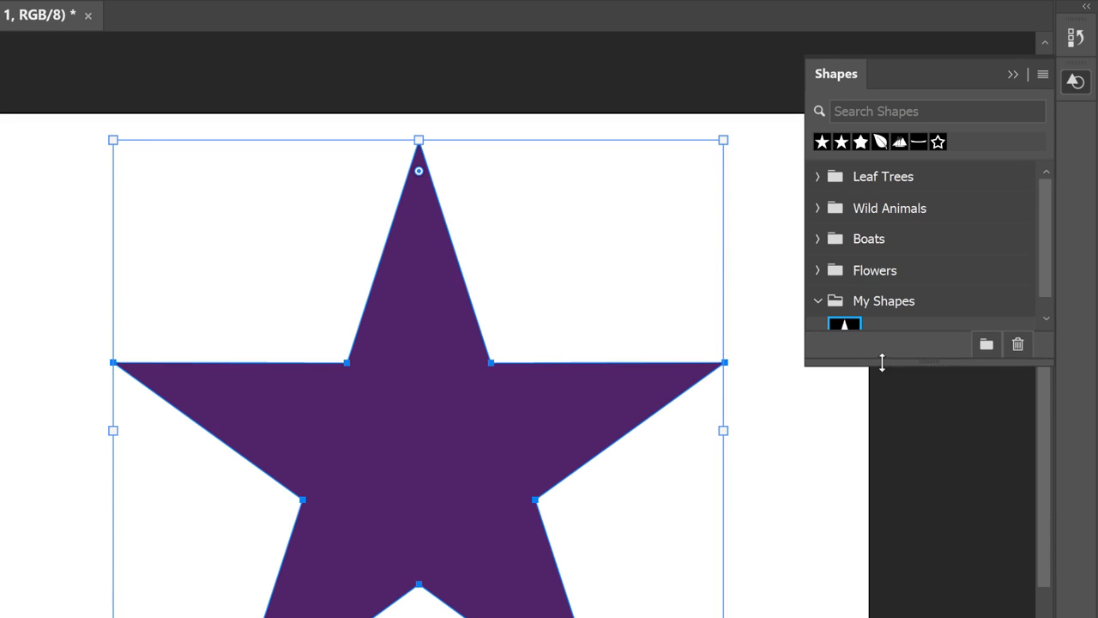
{"action": "left_click", "coordinate": [844, 333]}
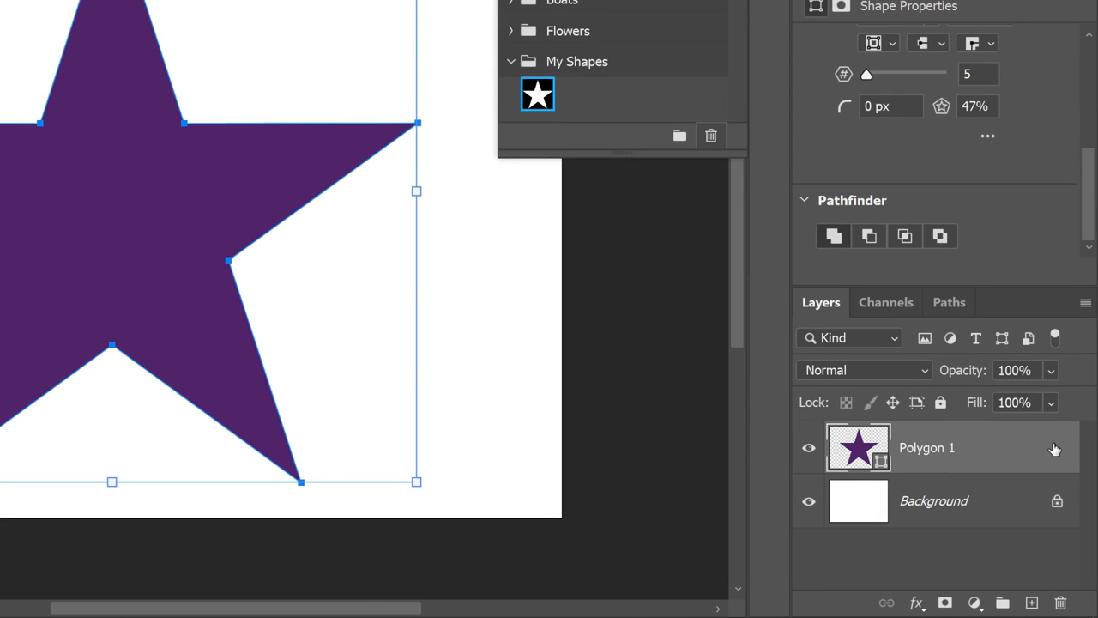
- Delete the Polygon 1 star layer, leaving only the white Background
{"action": "left_click", "coordinate": [1061, 602]}
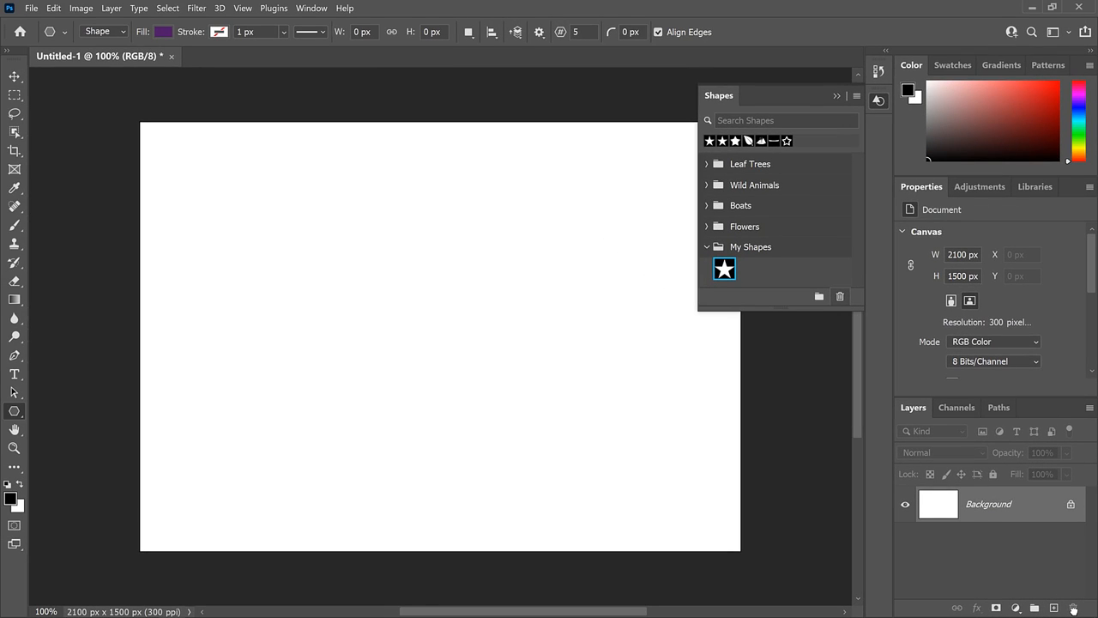
{"action": "mouse_move", "coordinate": [832, 389]}
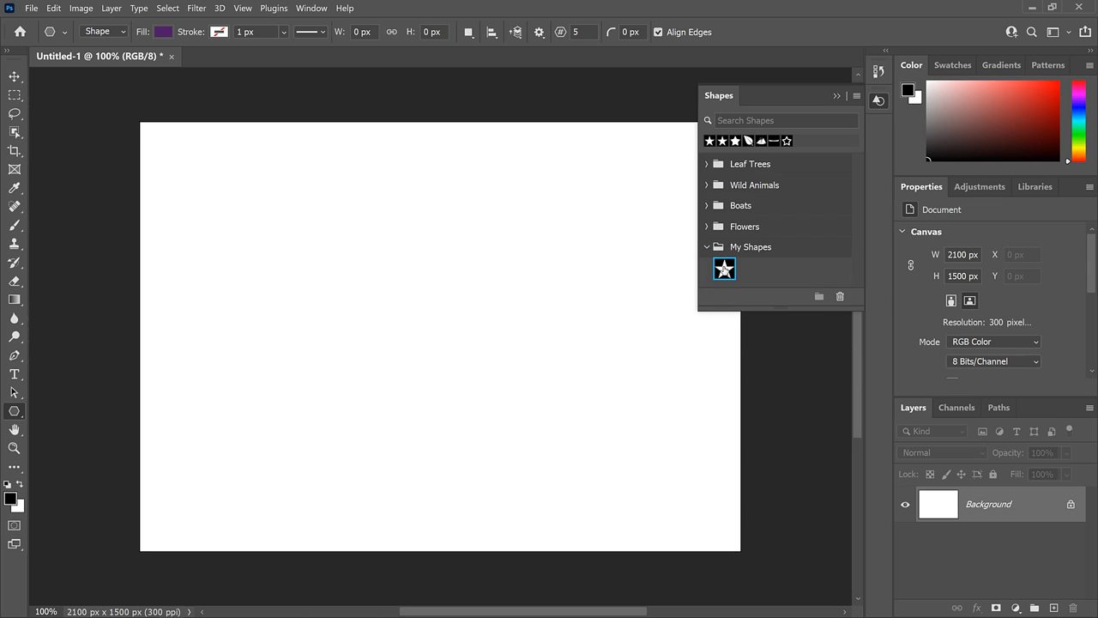
- Drag the Perfect 5 Point Star from My Shapes onto the canvas, enlarge it and commit
{"action": "left_click_drag", "start_coordinate": [724, 267], "coordinate": [464, 310]}
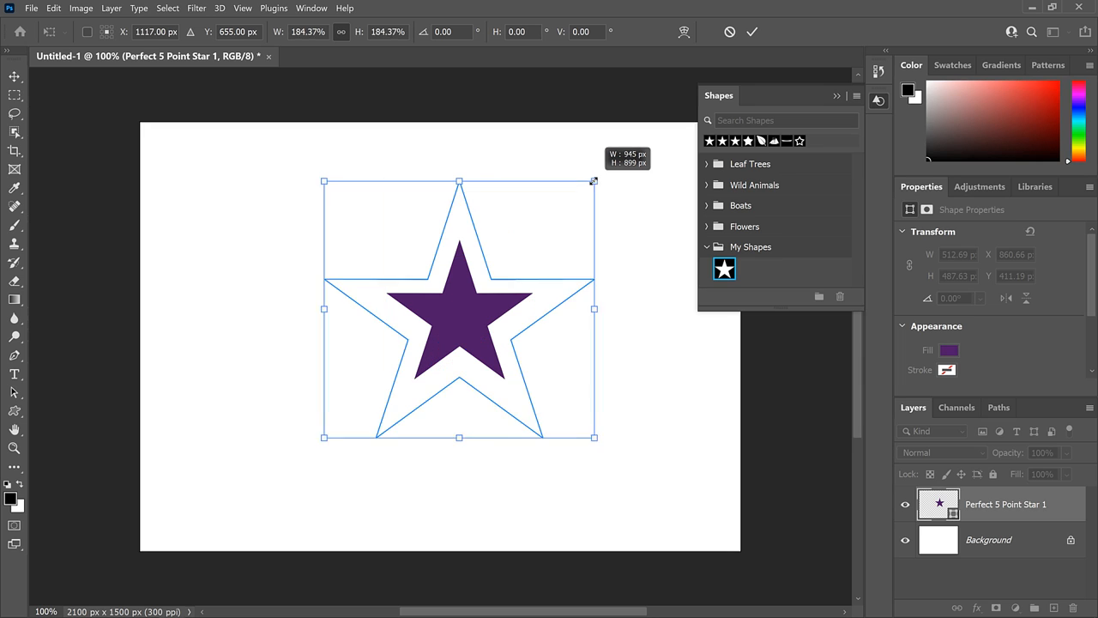
{"action": "left_click_drag", "start_coordinate": [594, 182], "coordinate": [638, 141]}
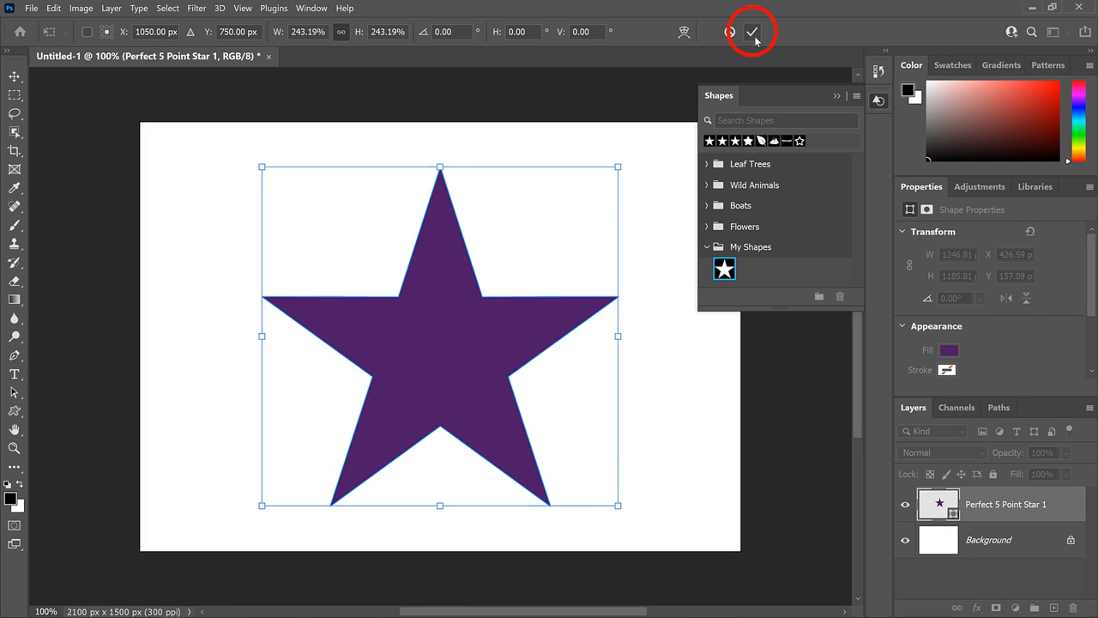
{"action": "left_click", "coordinate": [752, 31]}
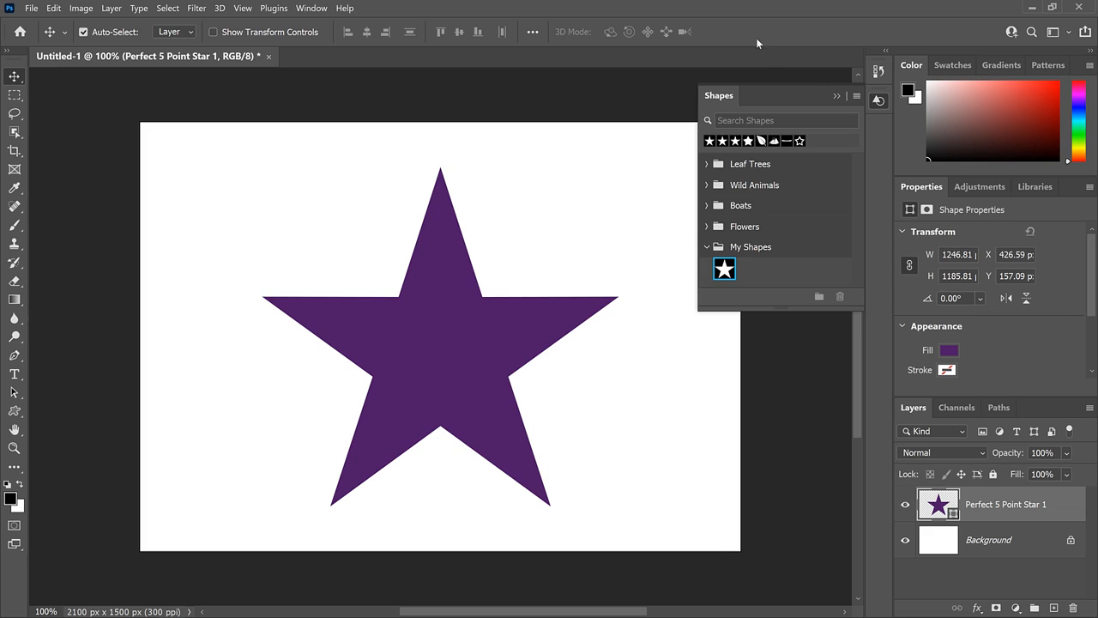
{"action": "left_click", "coordinate": [836, 97]}
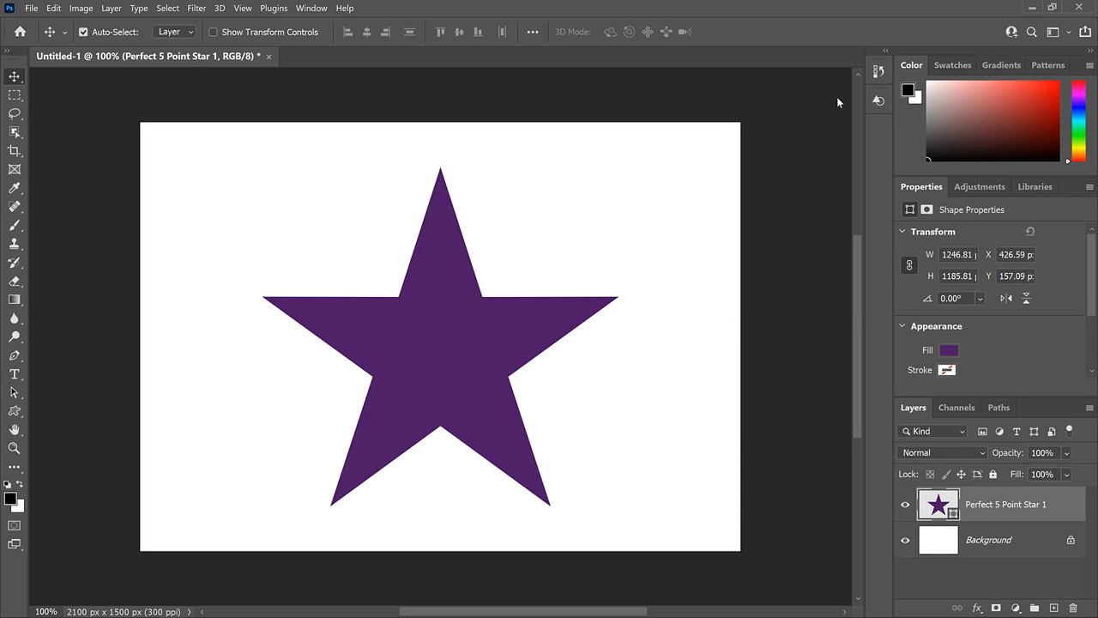